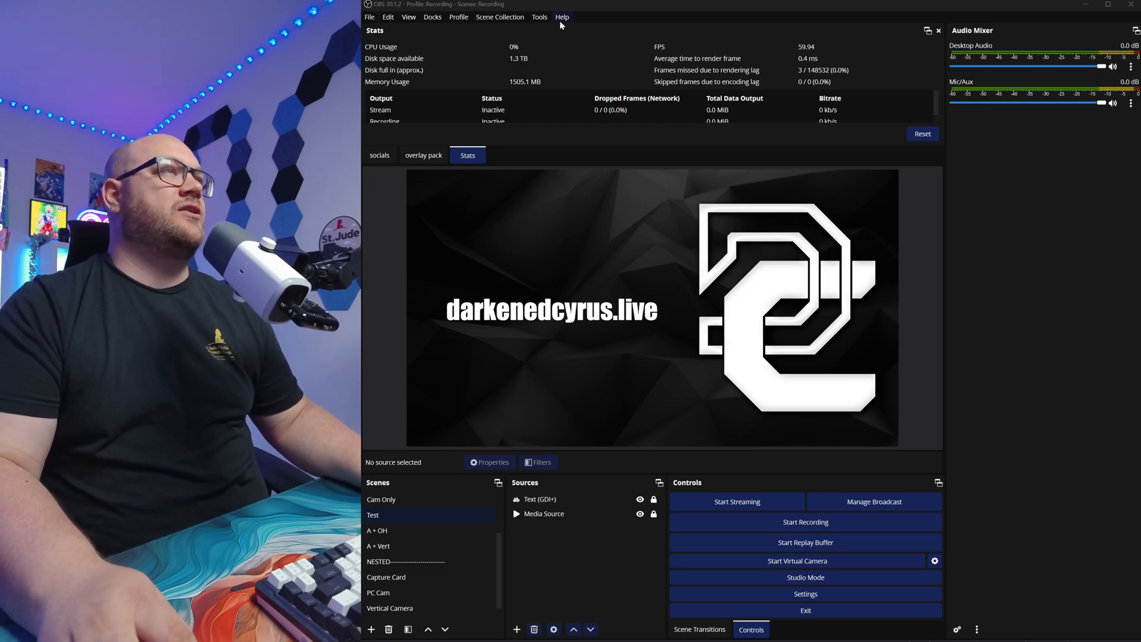
Look through the Help options, then open Settings to disable the default audio devices
left_click(561, 17)
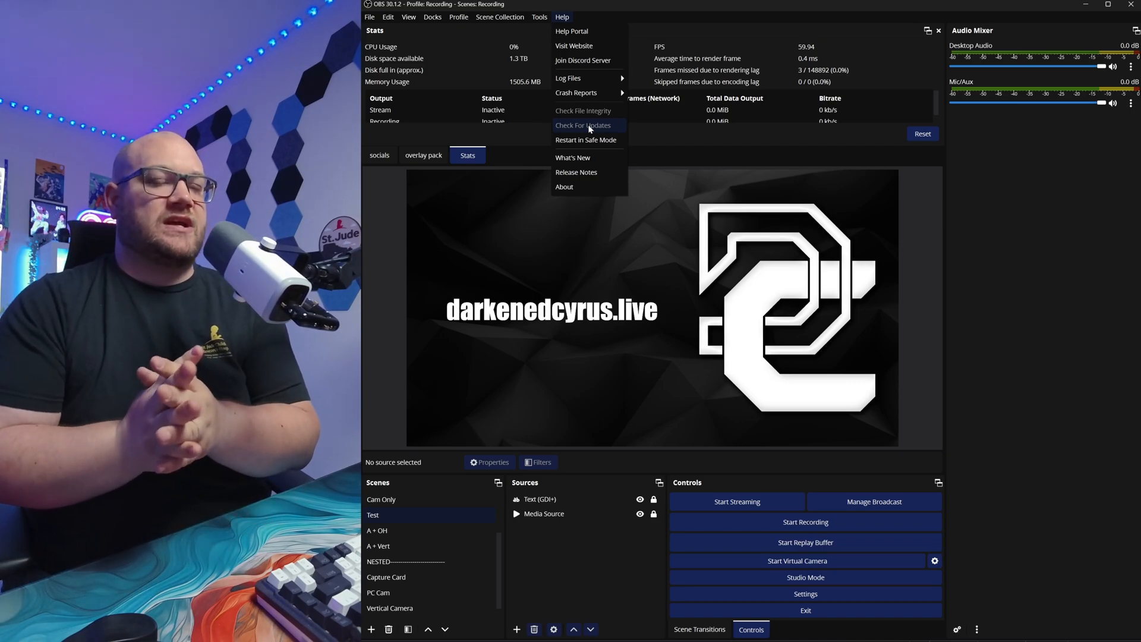
mouse_move(577, 127)
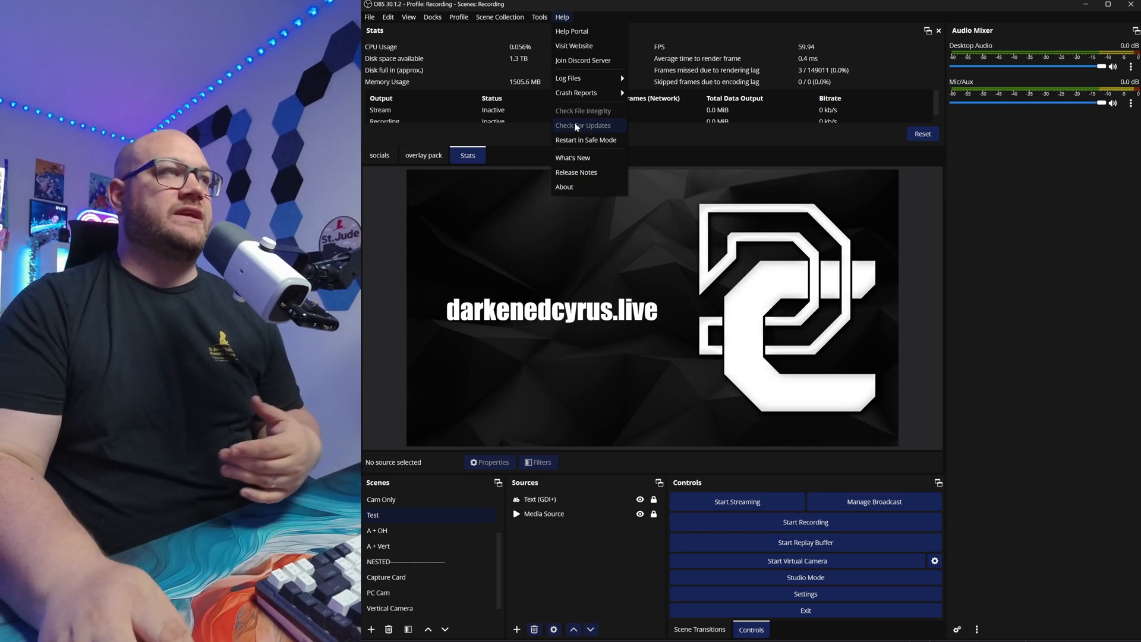
left_click(516, 628)
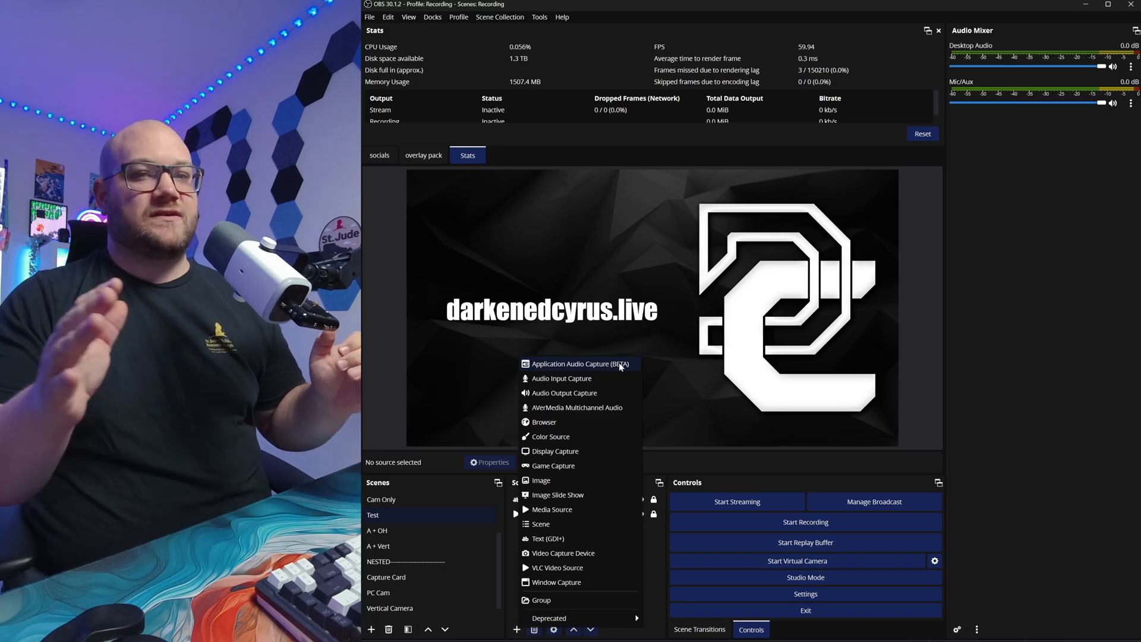
mouse_move(643, 370)
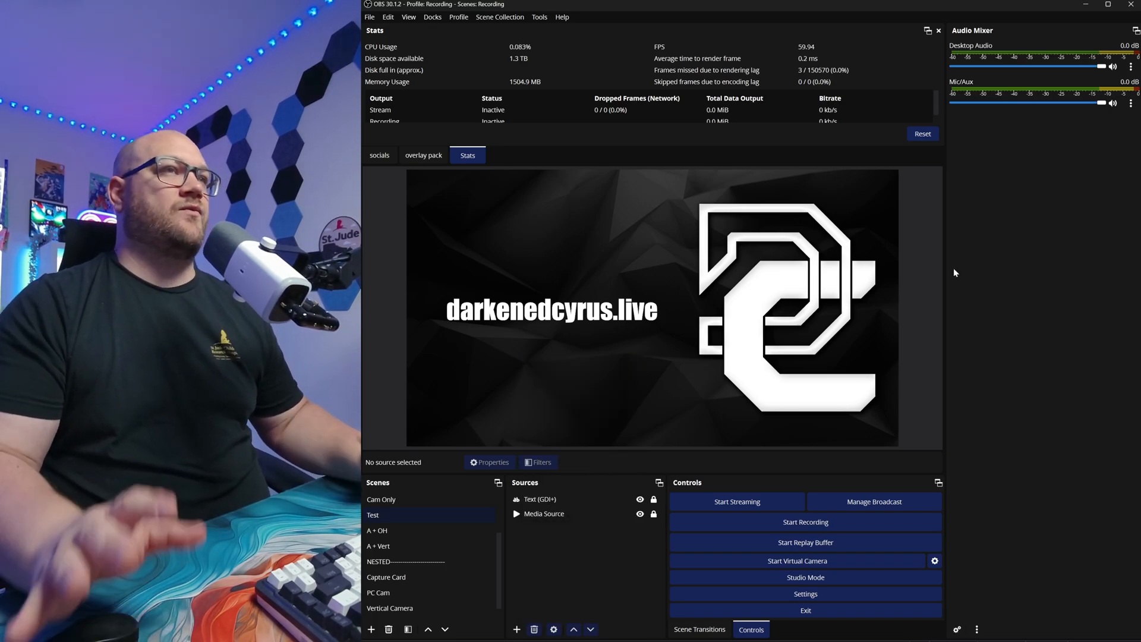
left_click(805, 593)
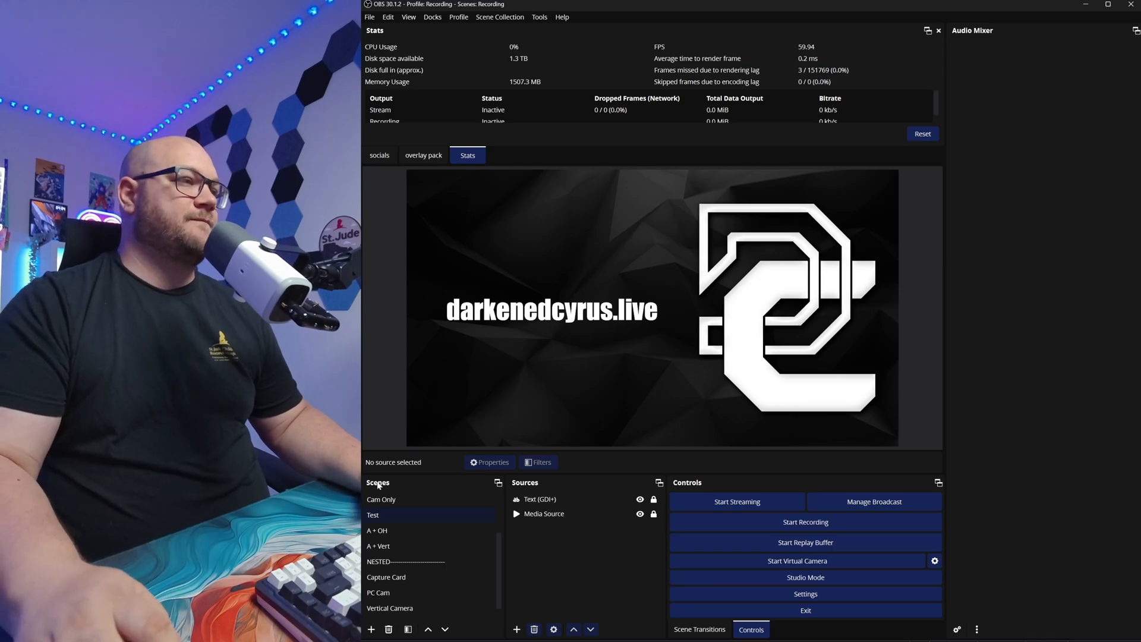
Create a new scene named Audio
left_click(370, 629)
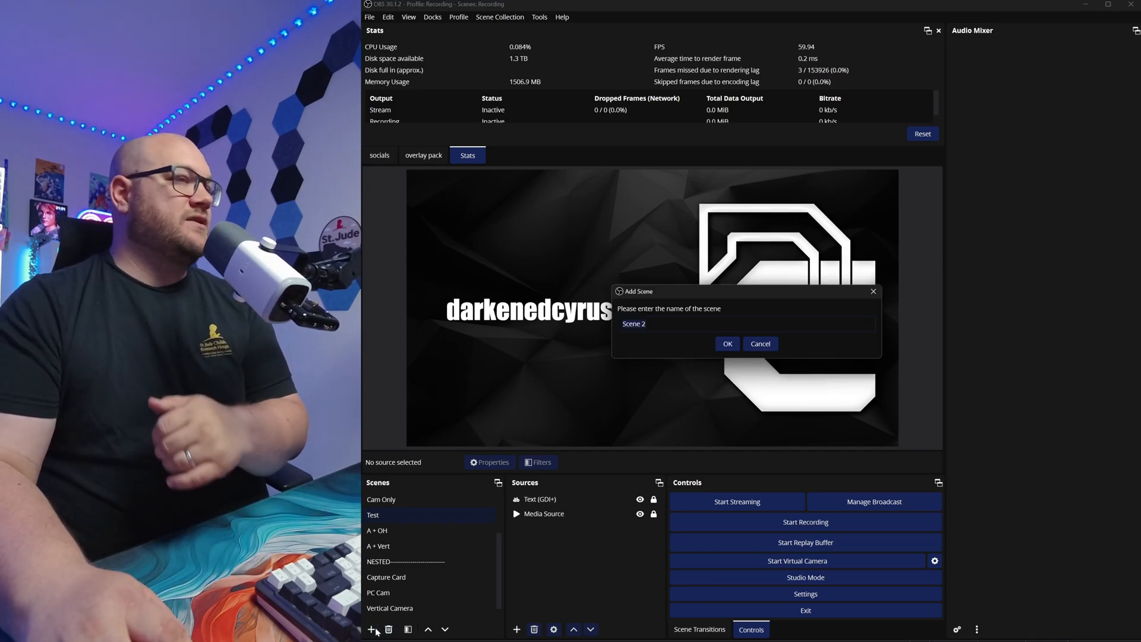
type("Audio")
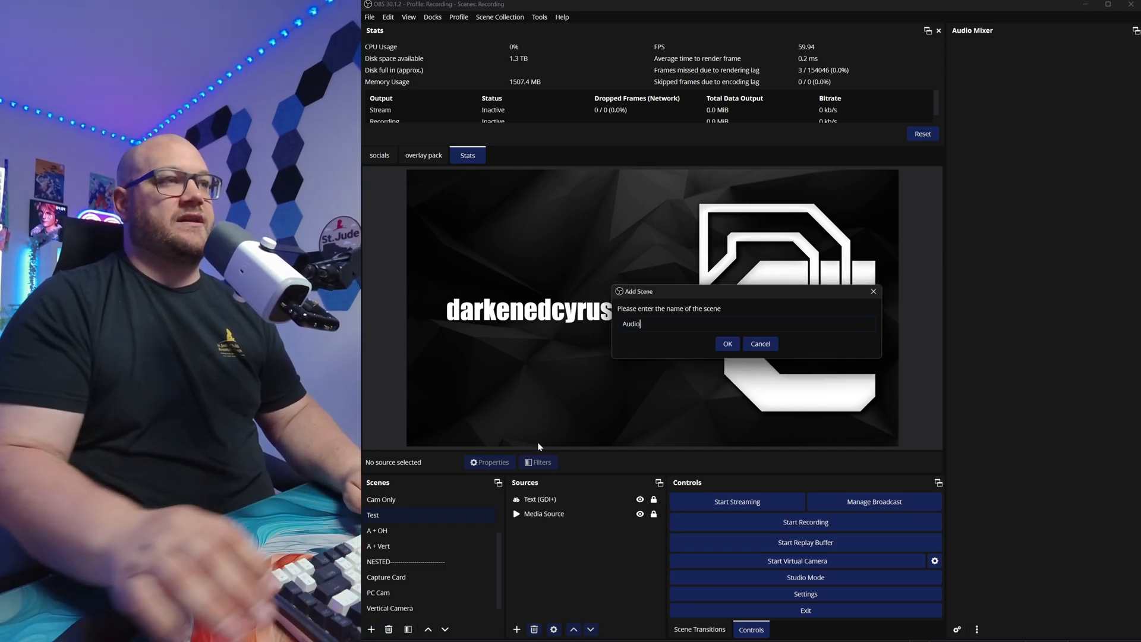
left_click(727, 344)
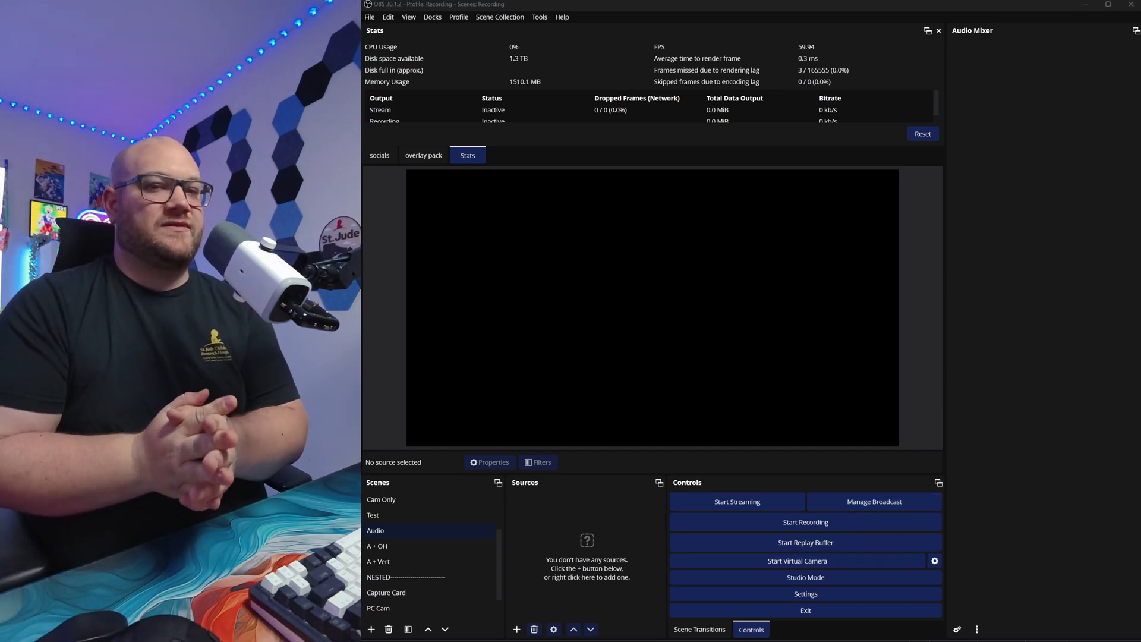
Add a Mic audio input capture source using the Streamer X Main microphone
left_click(517, 629)
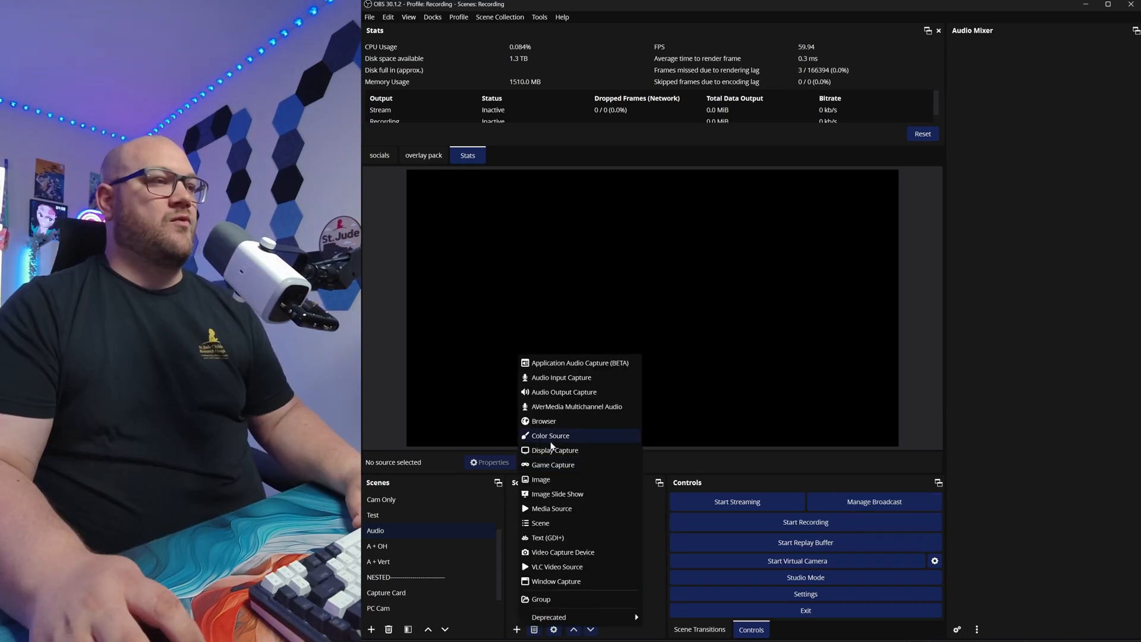
mouse_move(561, 377)
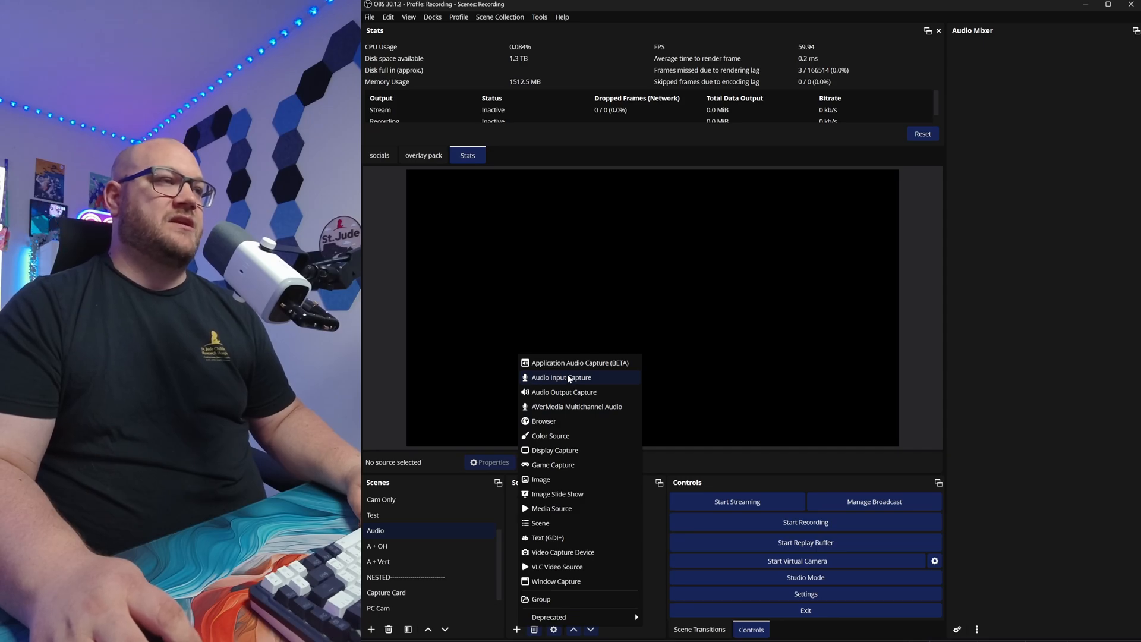
left_click(561, 377)
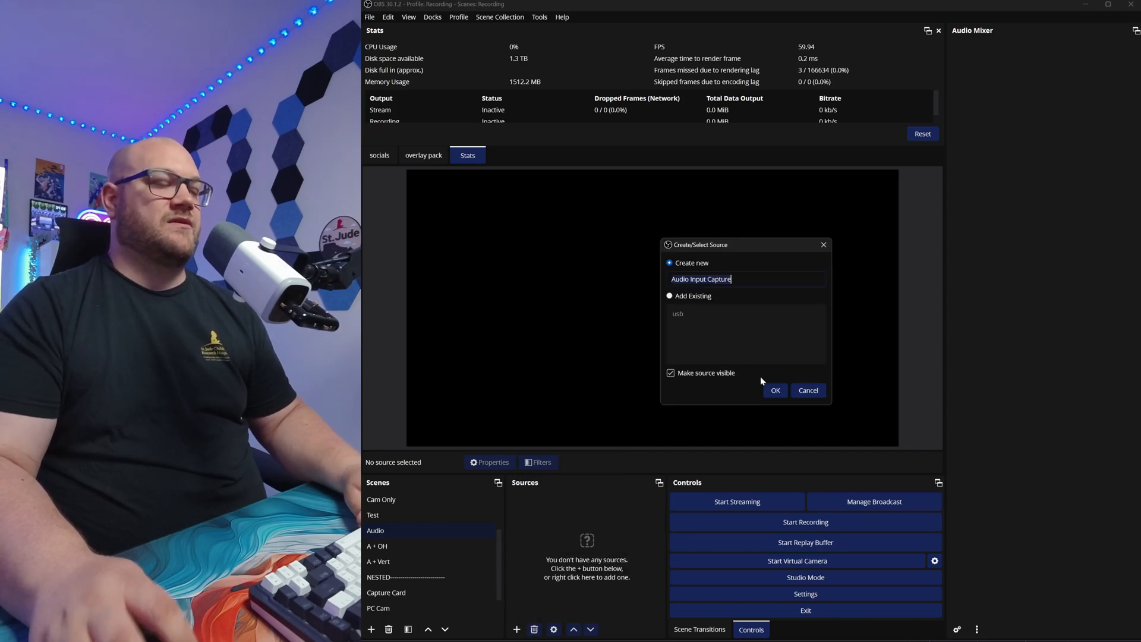
left_click(774, 389)
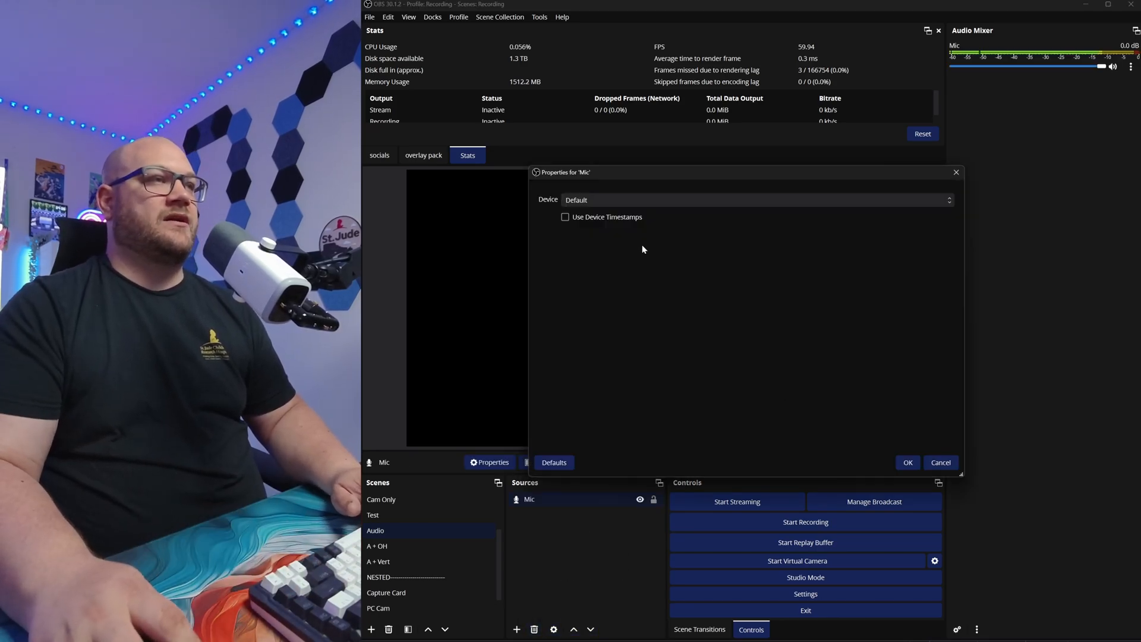
left_click(757, 200)
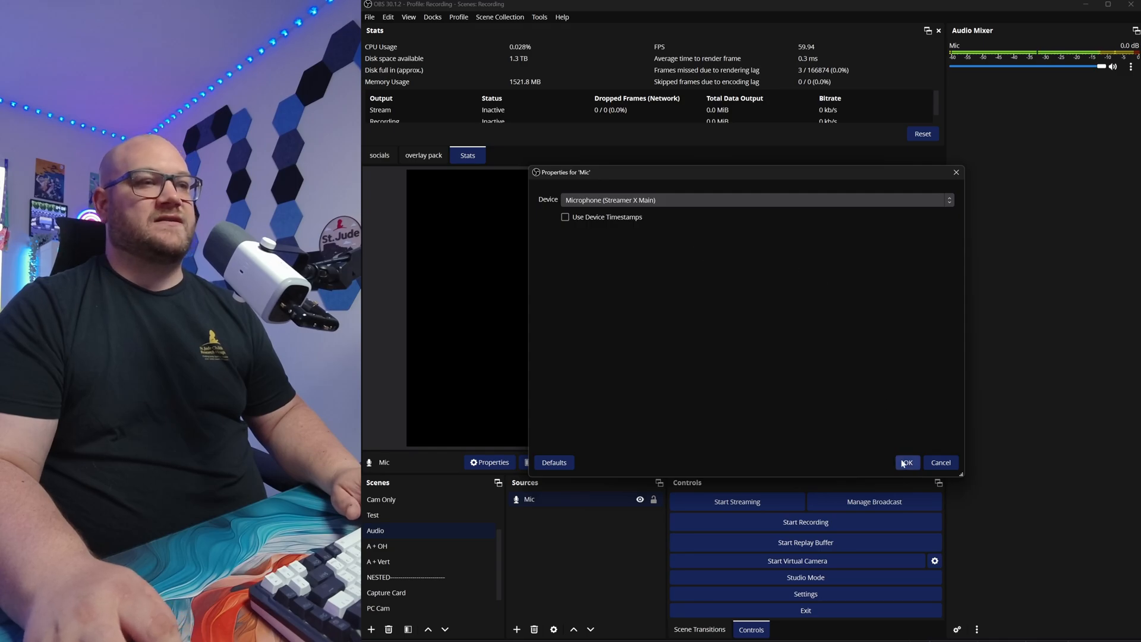
left_click(906, 463)
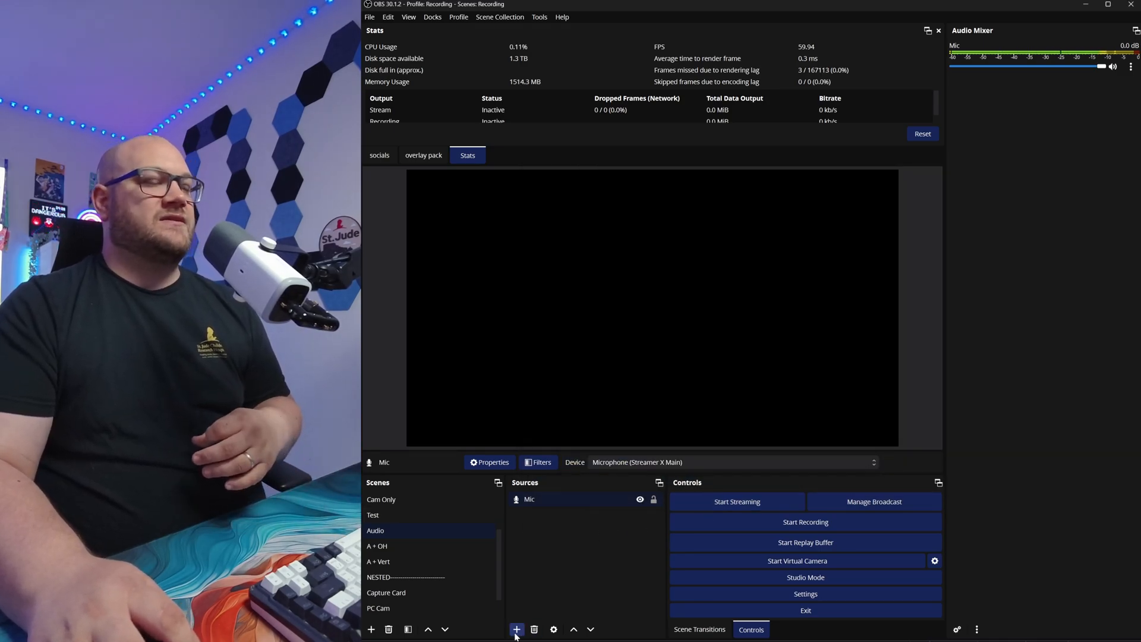
Add a Discord application audio capture source targeting the Discord.exe window
left_click(517, 629)
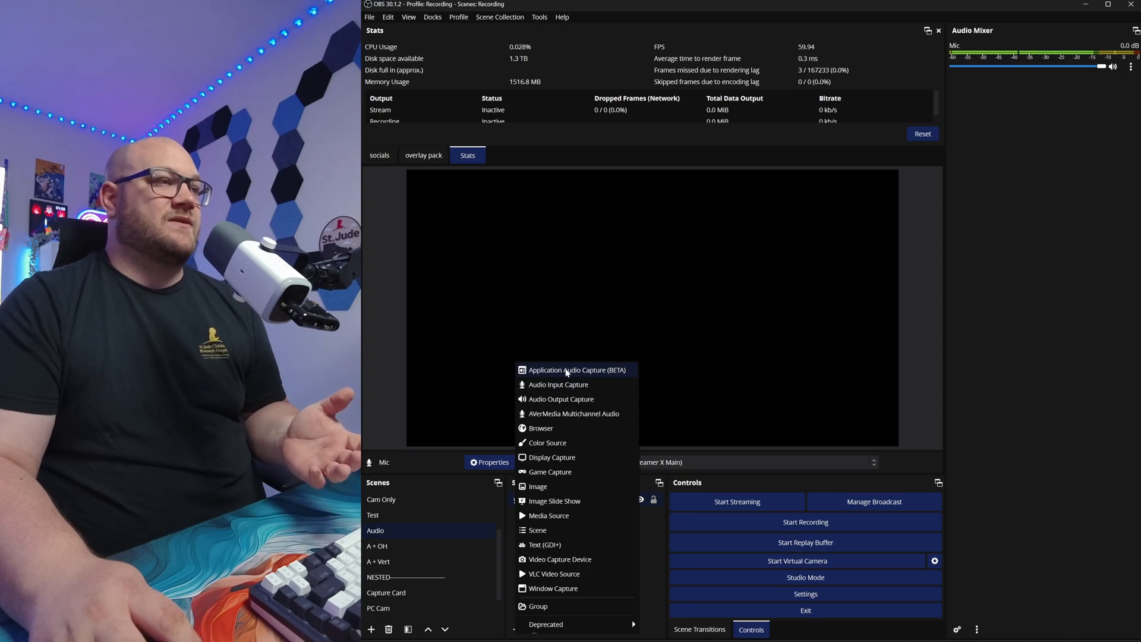
left_click(576, 369)
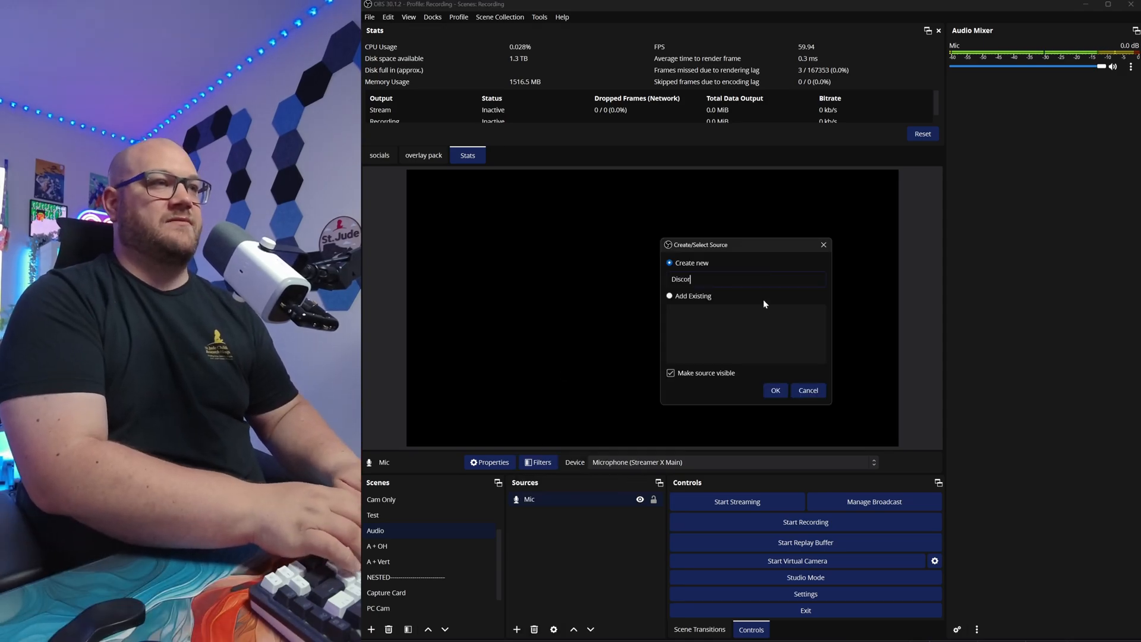
left_click(775, 390)
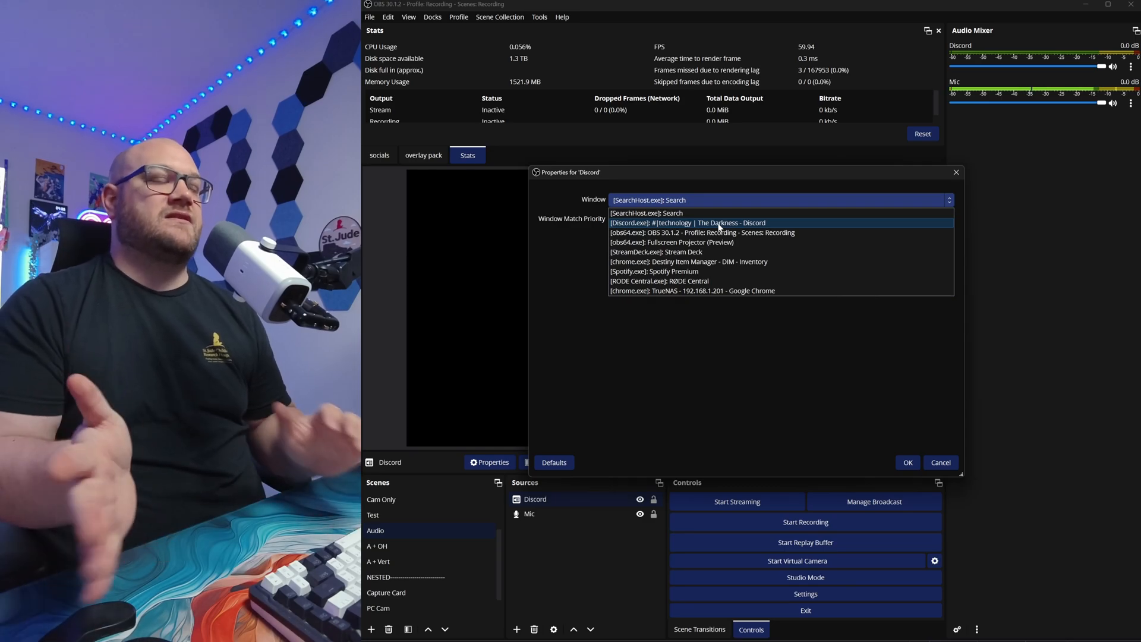
mouse_move(713, 226)
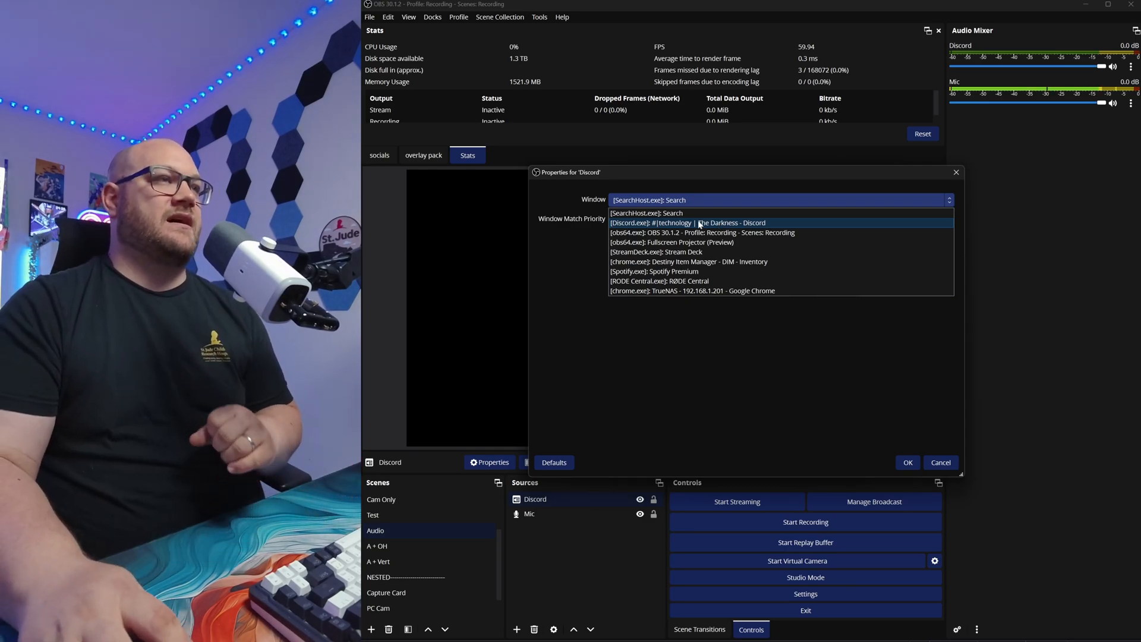
left_click(688, 223)
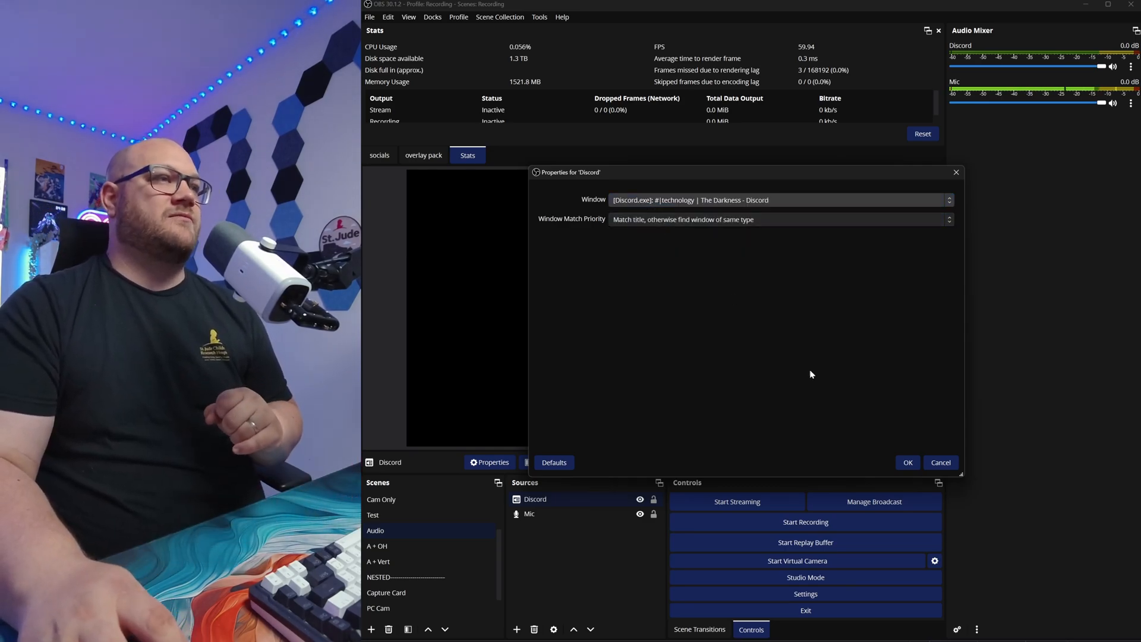
left_click(907, 463)
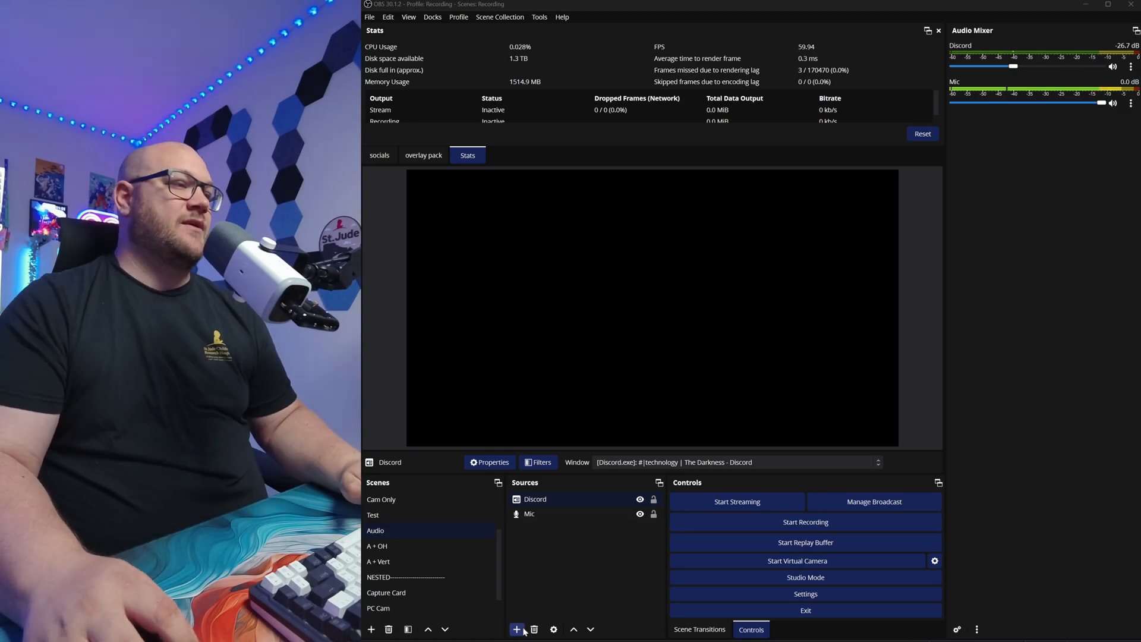
Add a Chrome application audio capture source set to the TrueNAS Google Chrome window
left_click(517, 629)
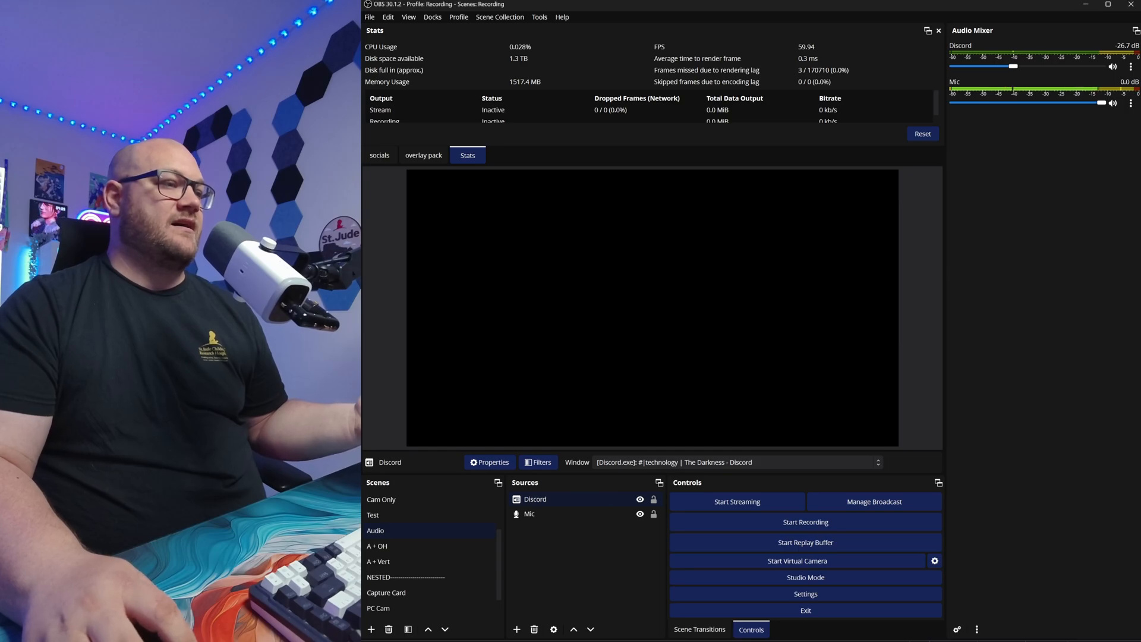
left_click(517, 629)
type("Chr")
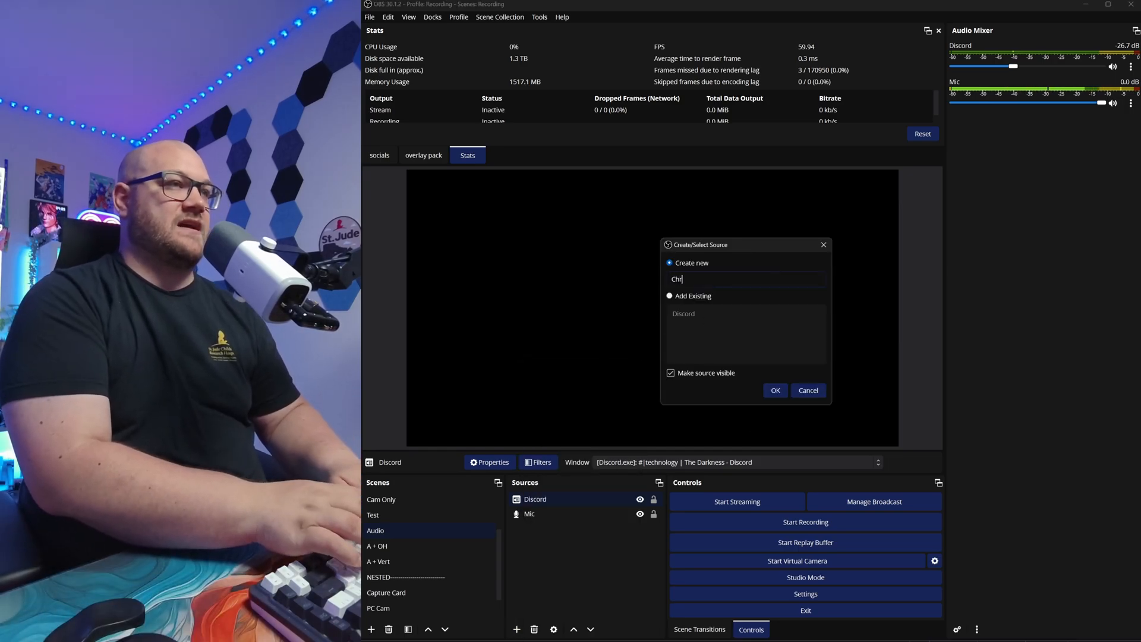
left_click(775, 390)
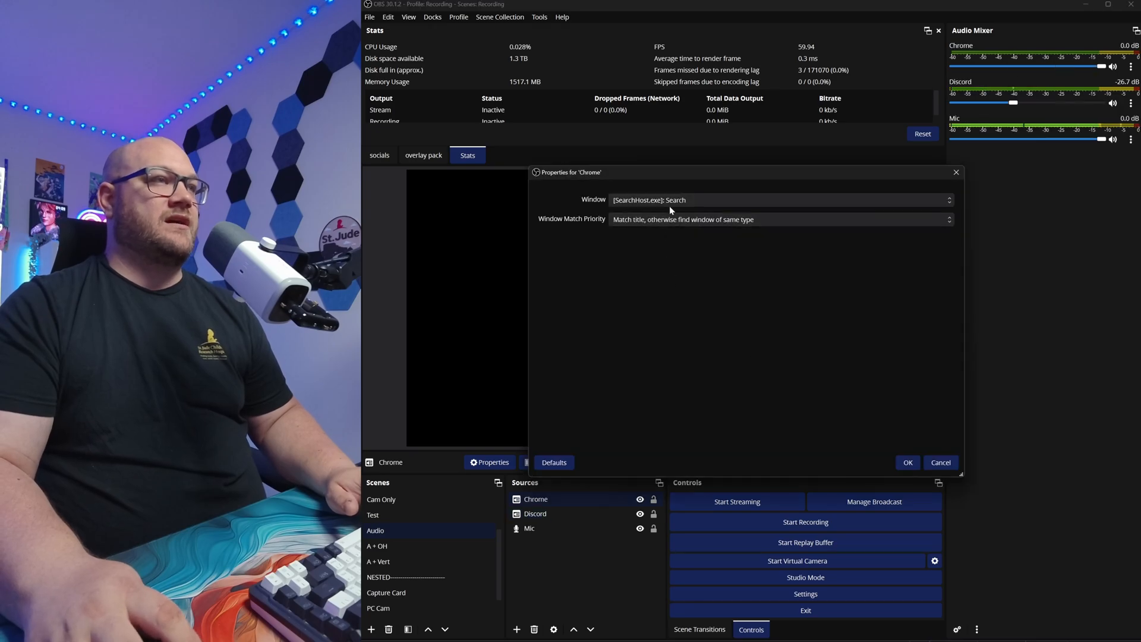
left_click(947, 199)
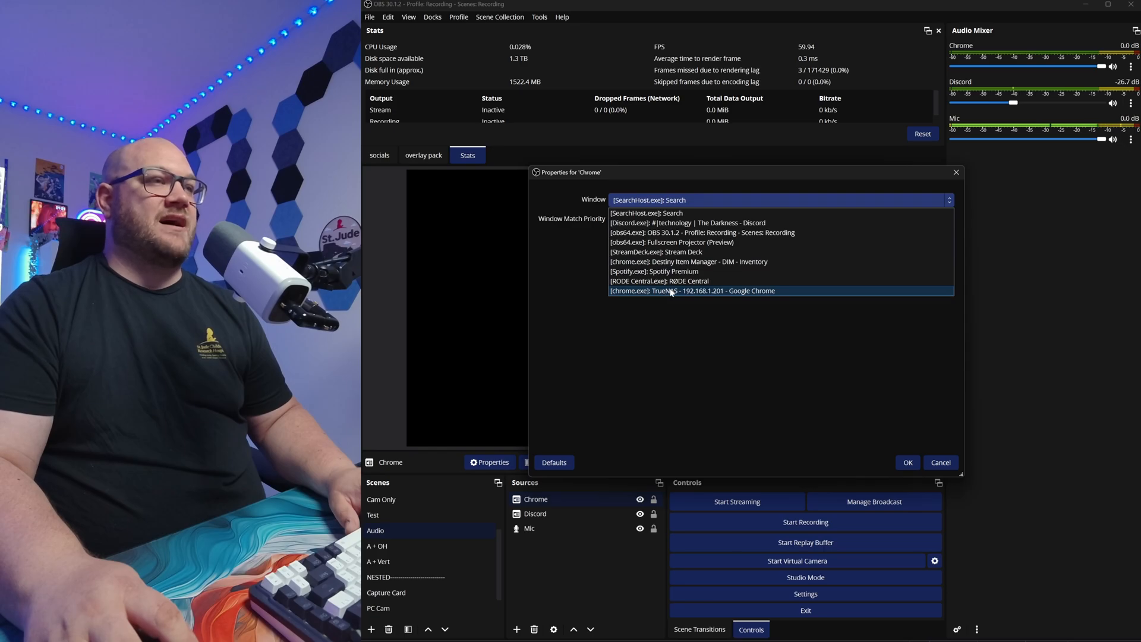
mouse_move(702, 297)
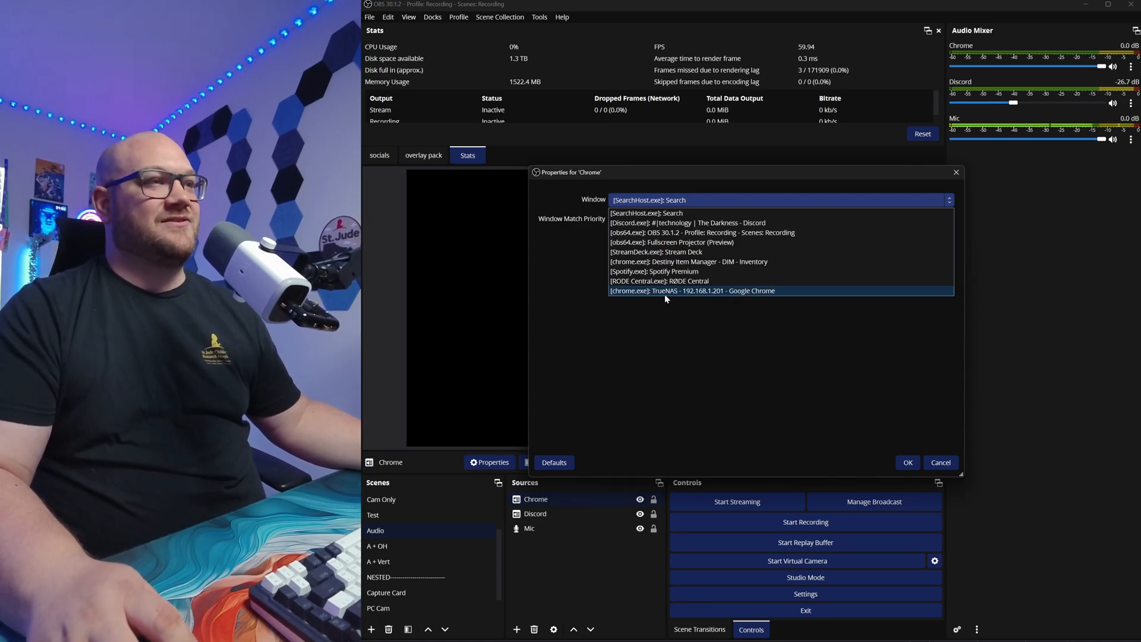
left_click(692, 291)
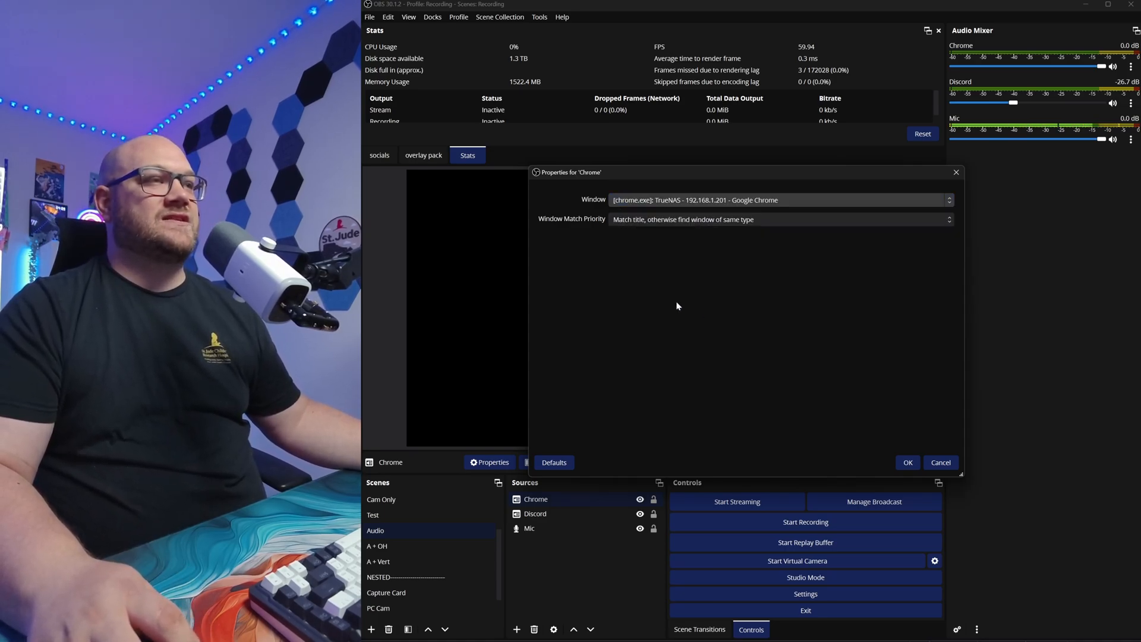
left_click(908, 462)
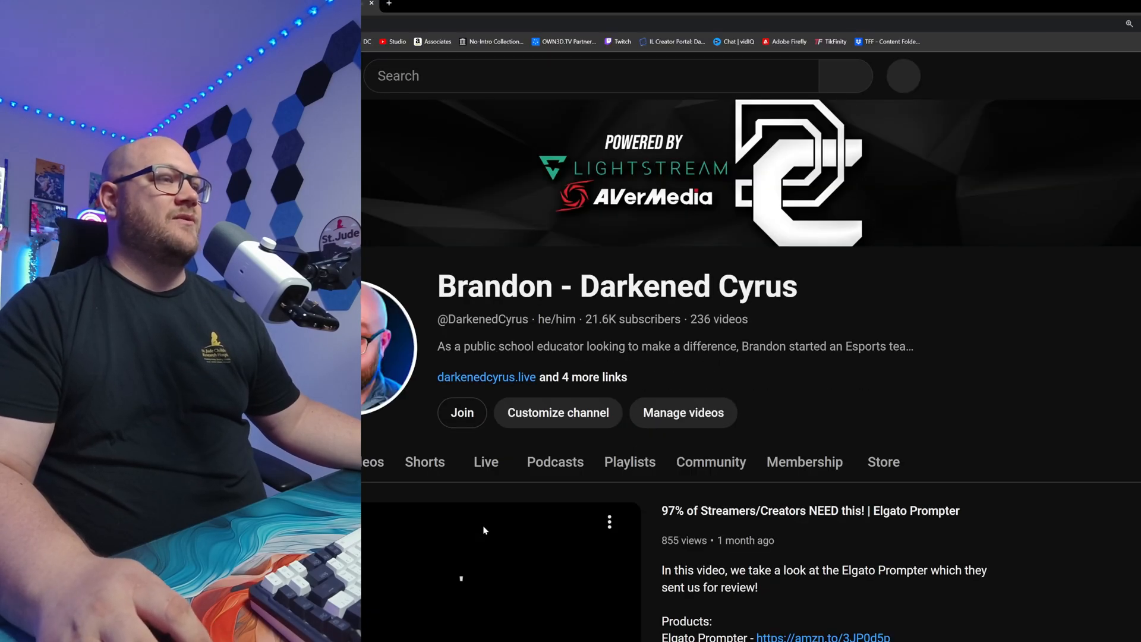
Scroll the YouTube channel page in Chrome, then return to OBS Studio
scroll("down", 3)
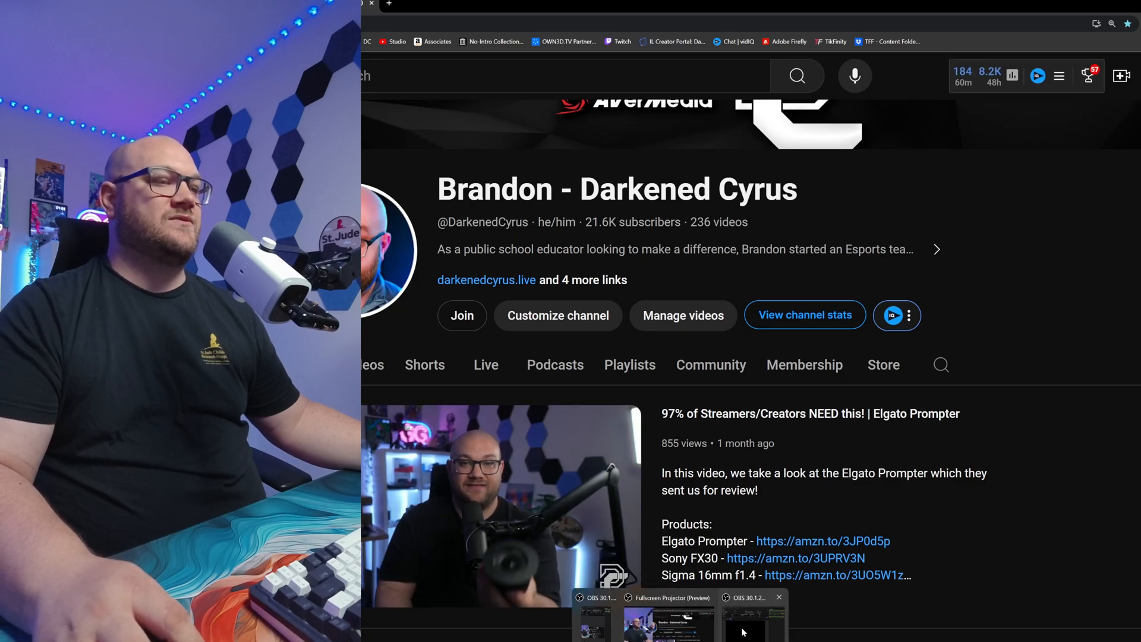
left_click(744, 622)
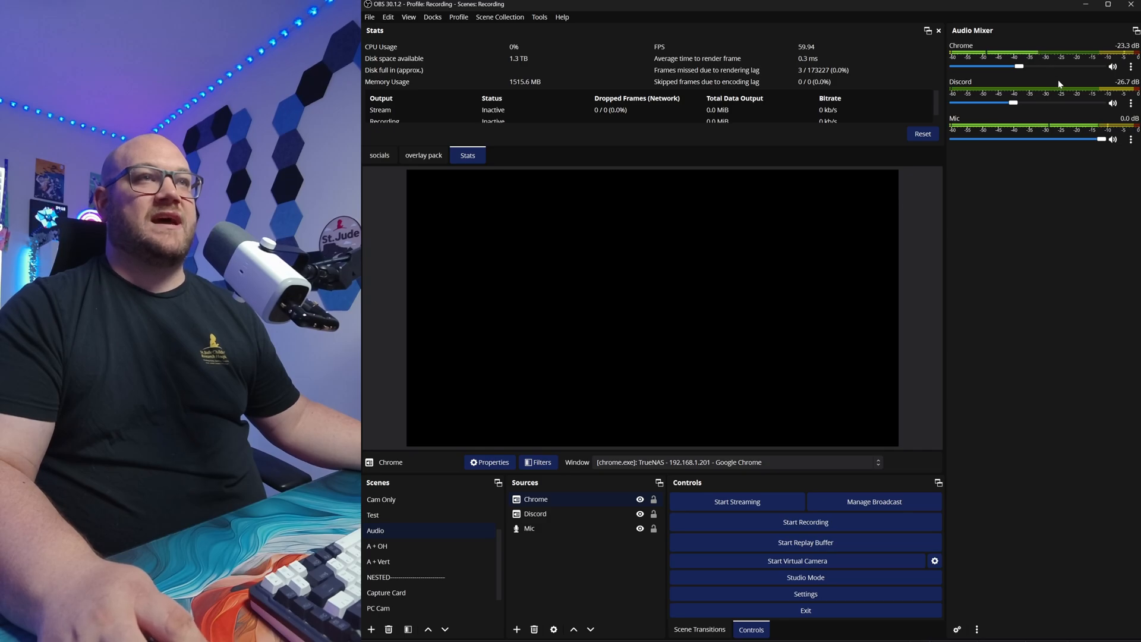
mouse_move(1070, 186)
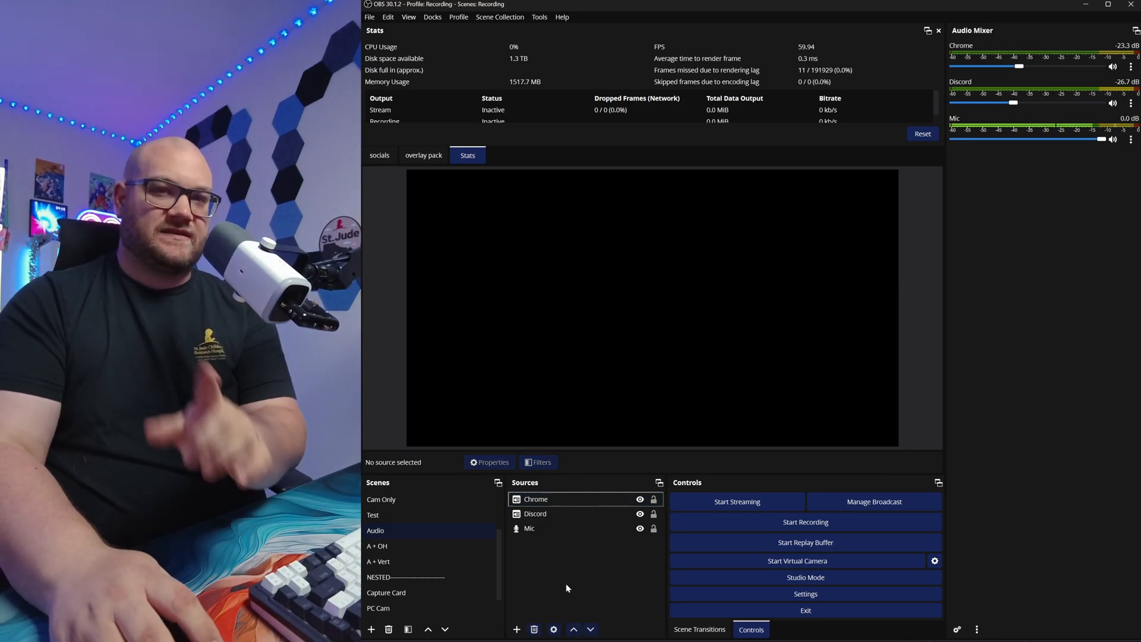
Add a Destiny 2 Window Capture using the Windows 10 method with Capture Audio enabled
left_click(517, 629)
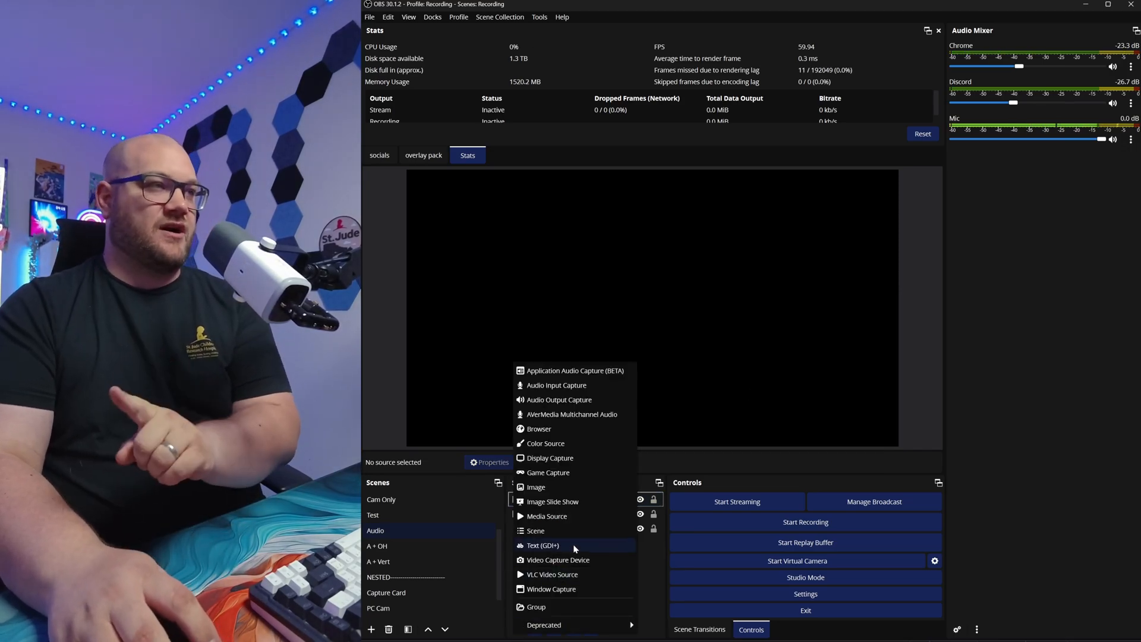
mouse_move(574, 370)
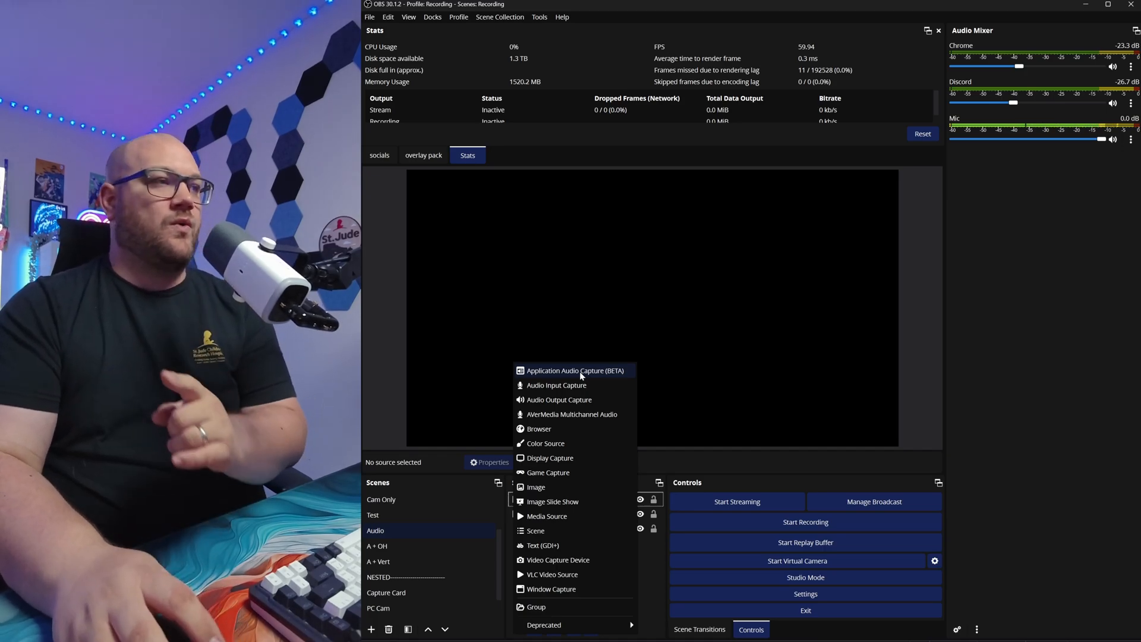
mouse_move(557, 516)
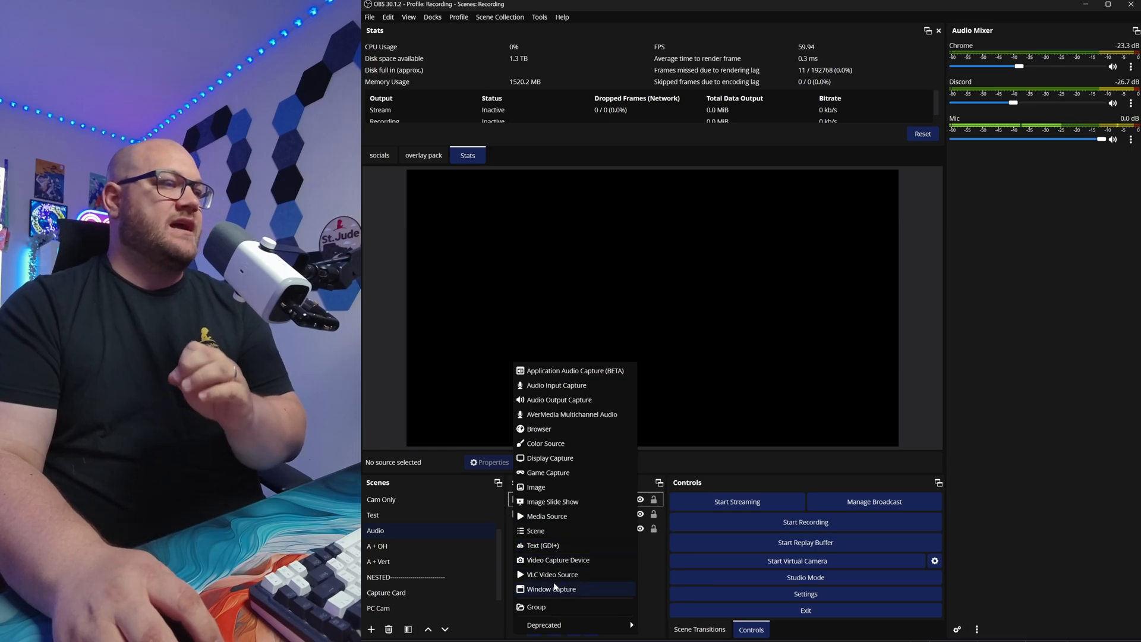
left_click(551, 589)
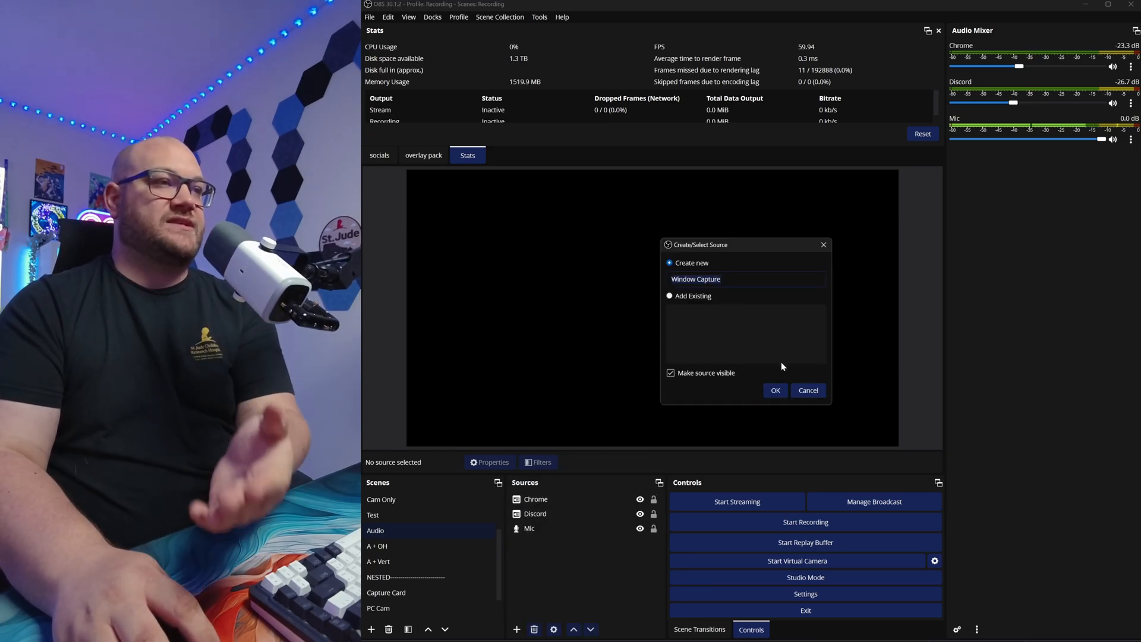
left_click(774, 390)
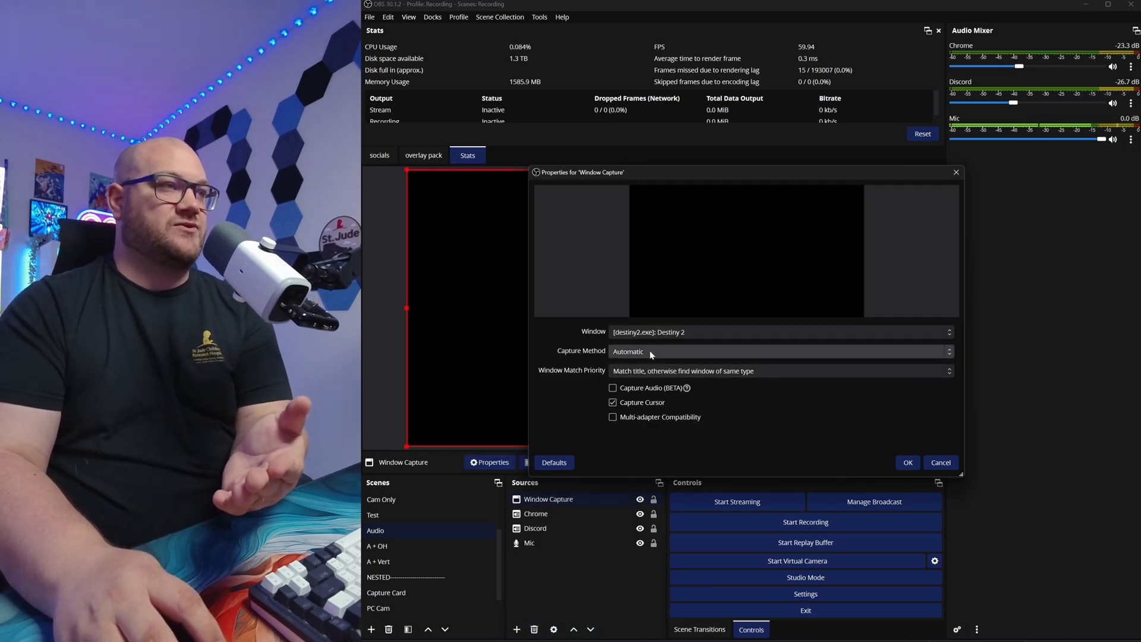
left_click(779, 351)
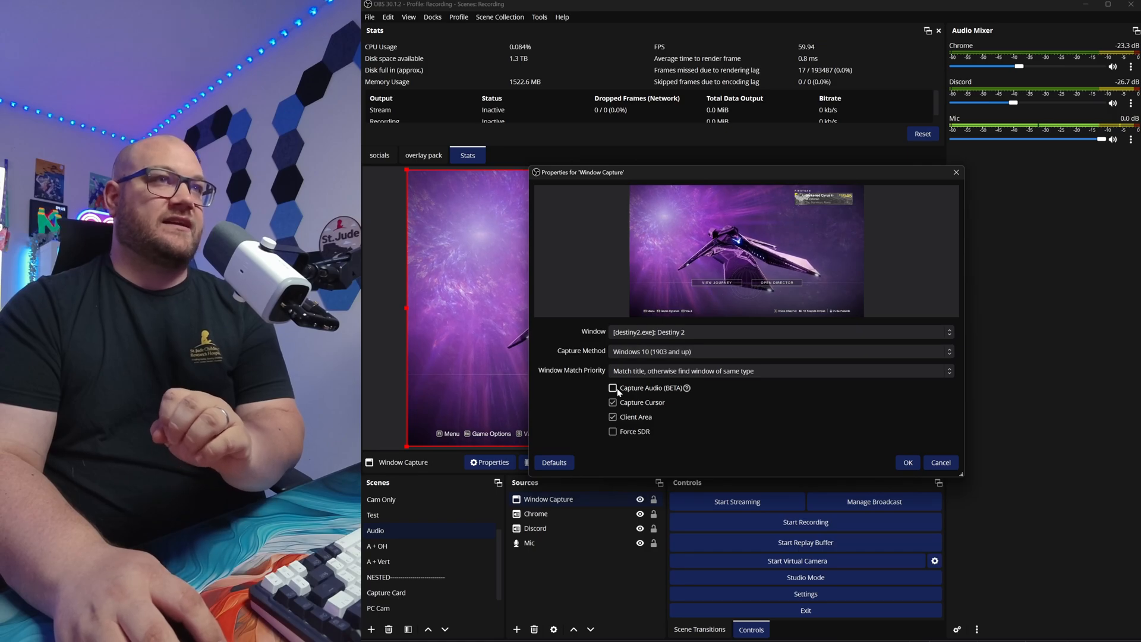
left_click(613, 388)
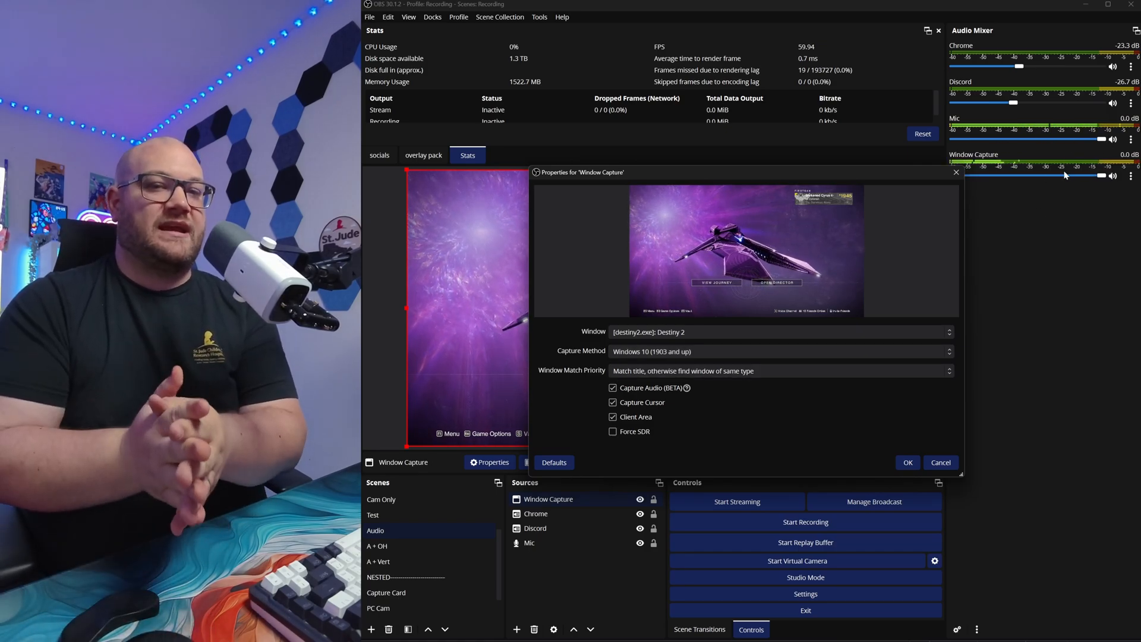
mouse_move(818, 391)
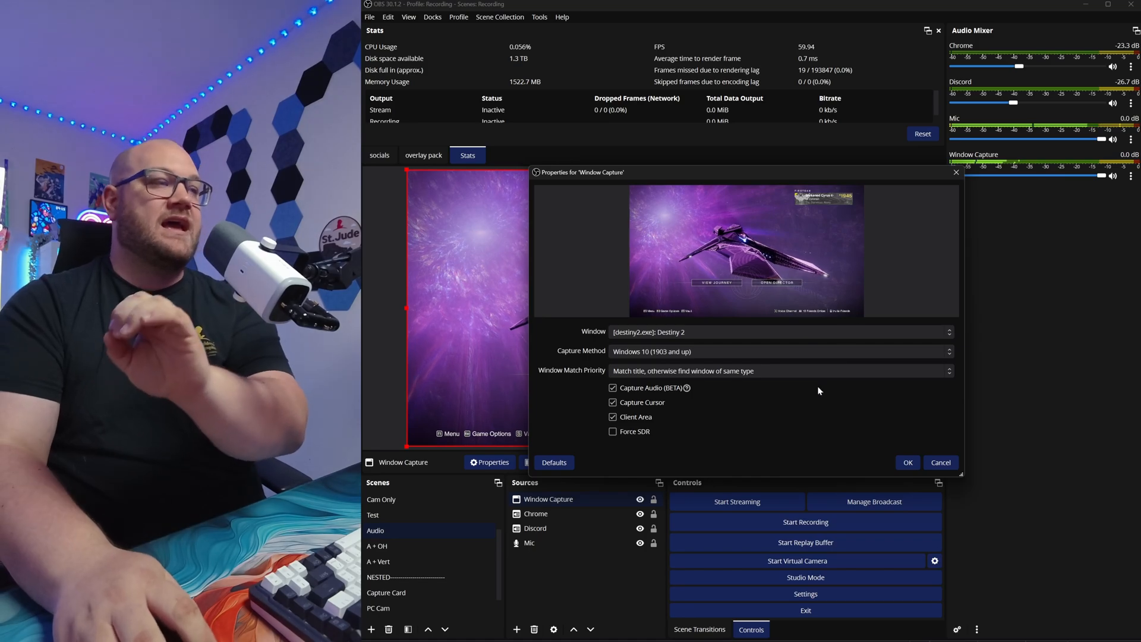
mouse_move(666, 320)
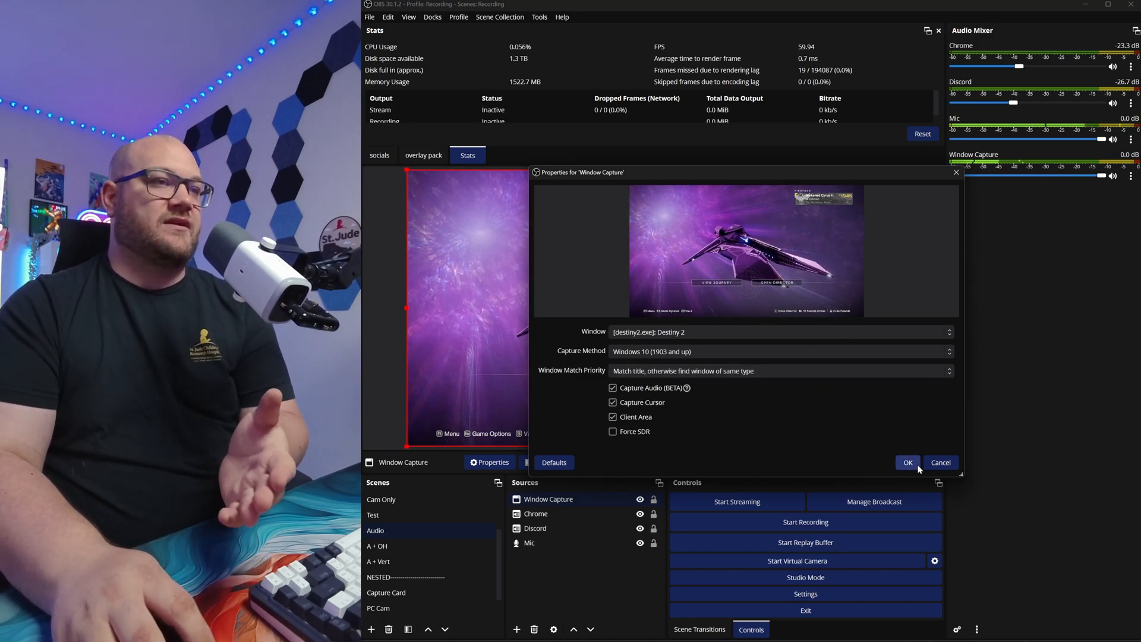
left_click(907, 463)
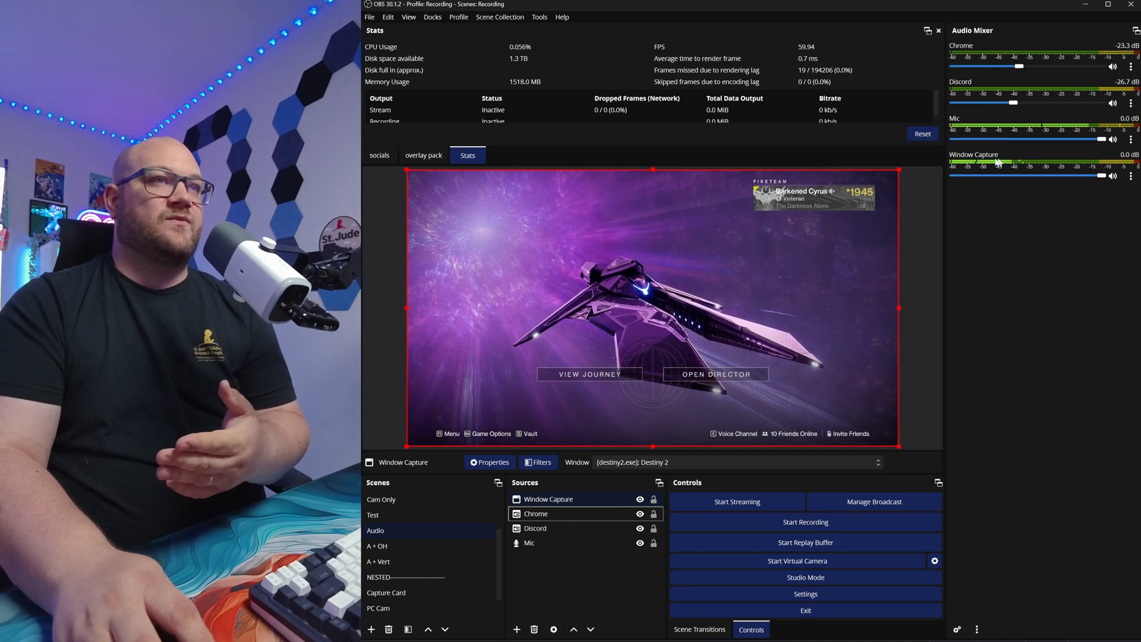
Add a Game Capture source on the Destiny 2 window with Capture Audio left off
right_click(548, 499)
type("Game")
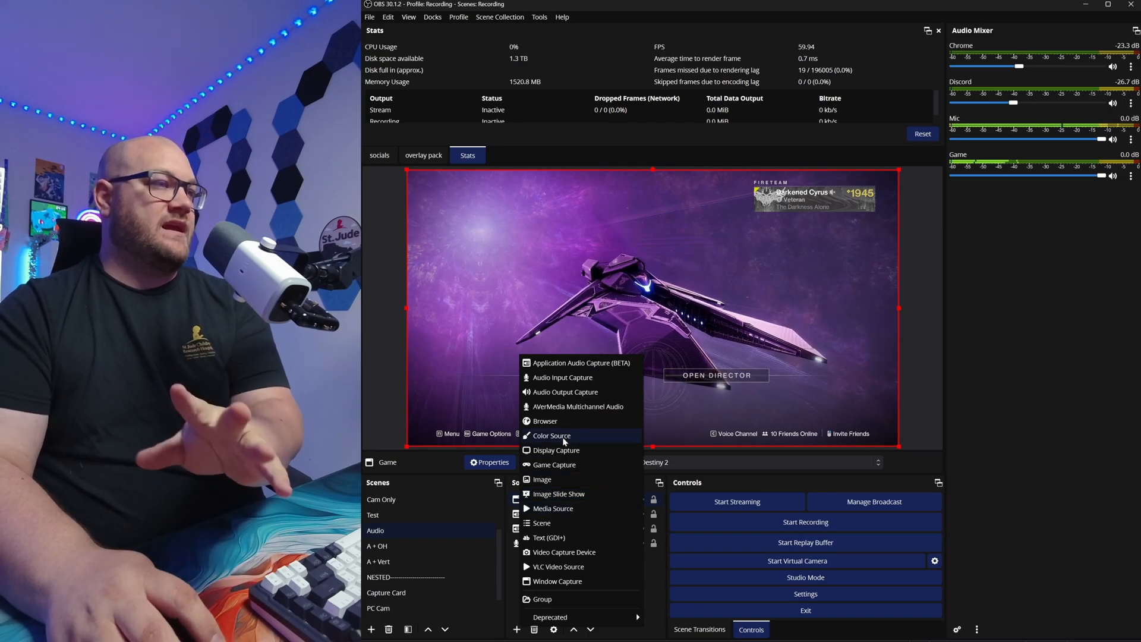
left_click(554, 464)
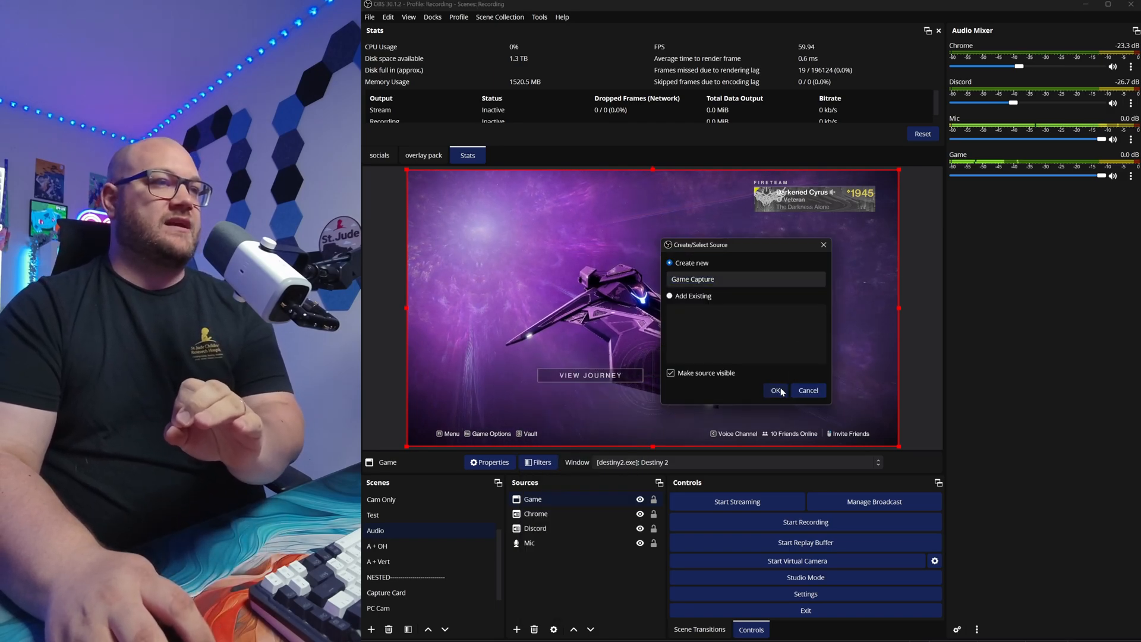
left_click(775, 390)
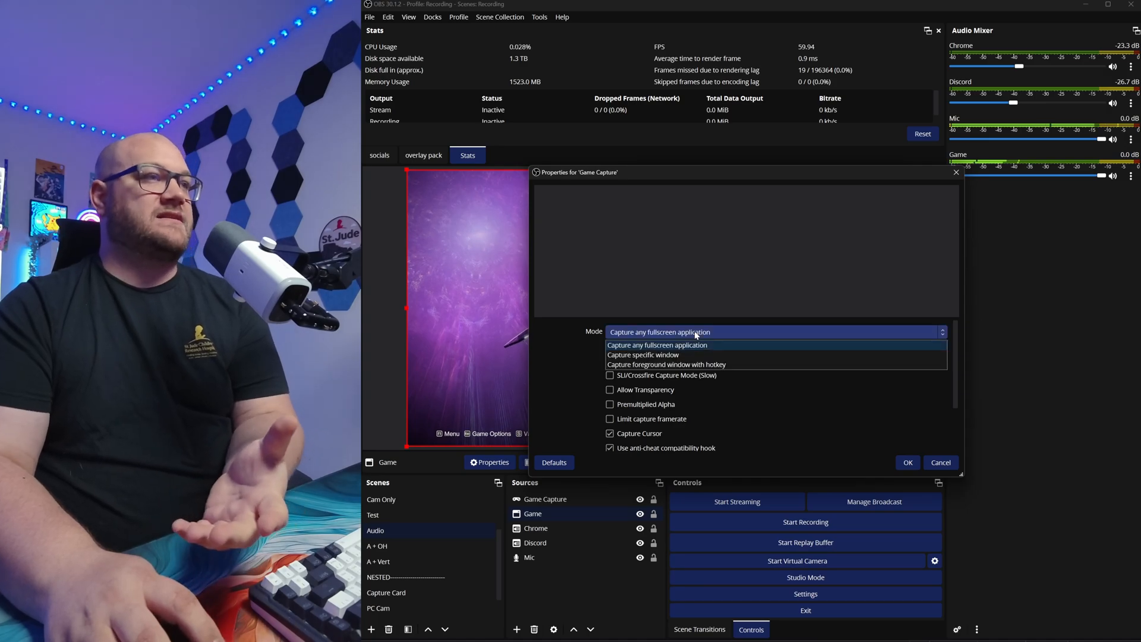
left_click(643, 354)
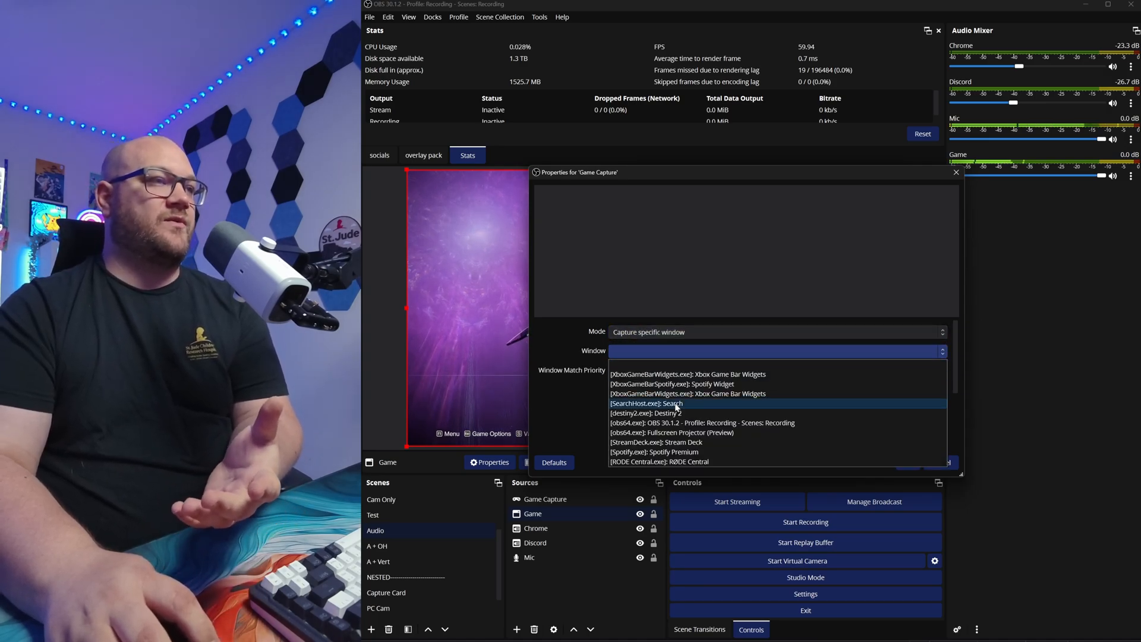
left_click(645, 412)
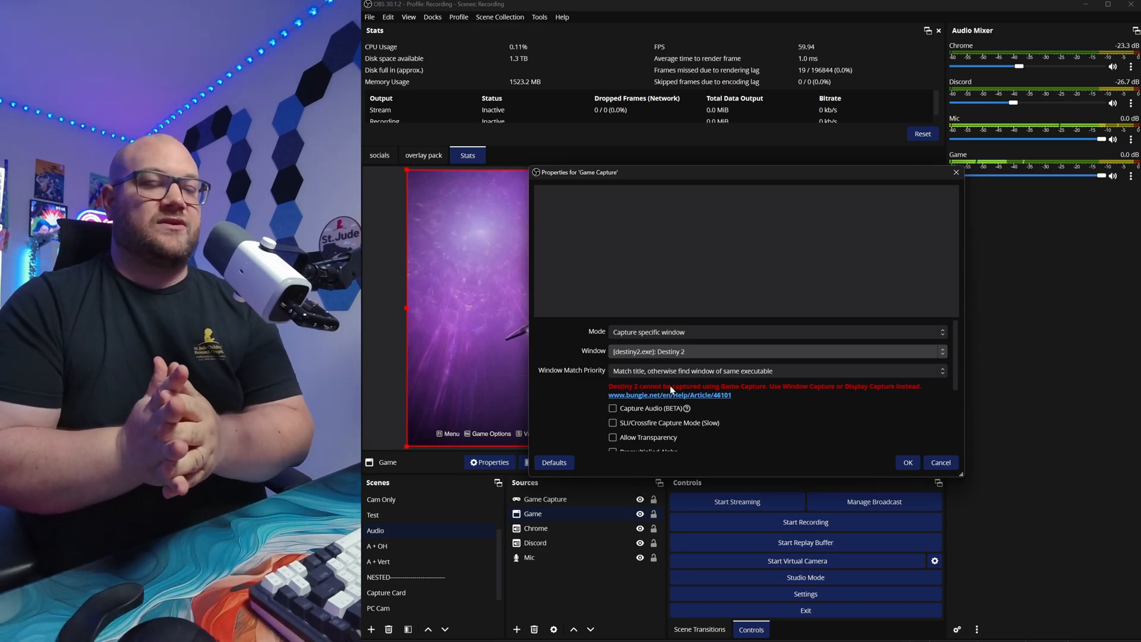
mouse_move(695, 400)
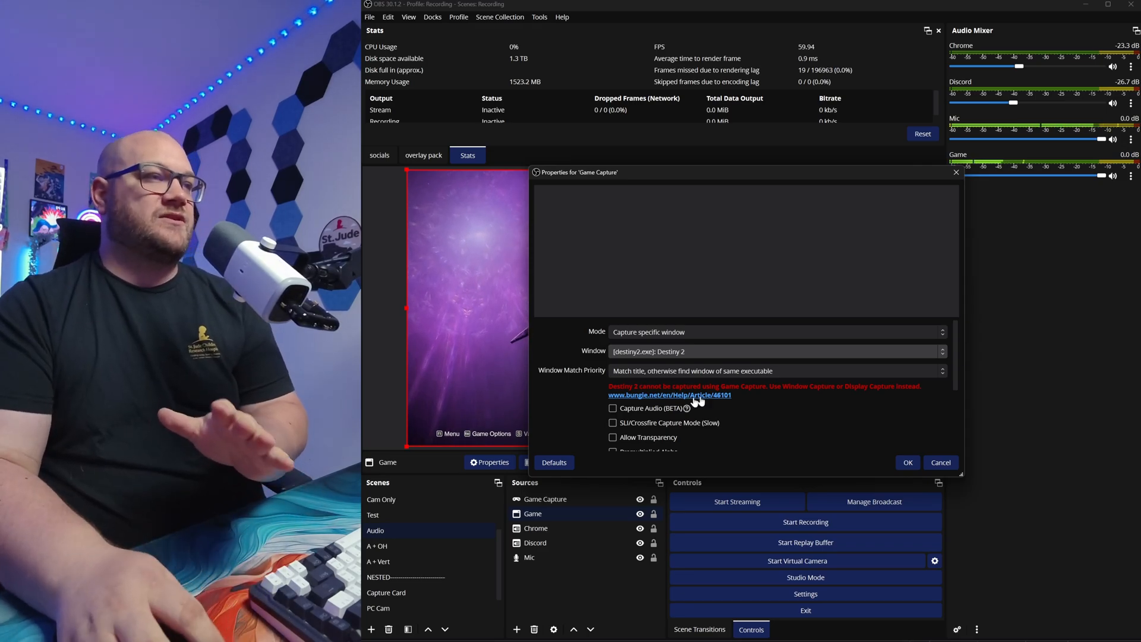
left_click(612, 408)
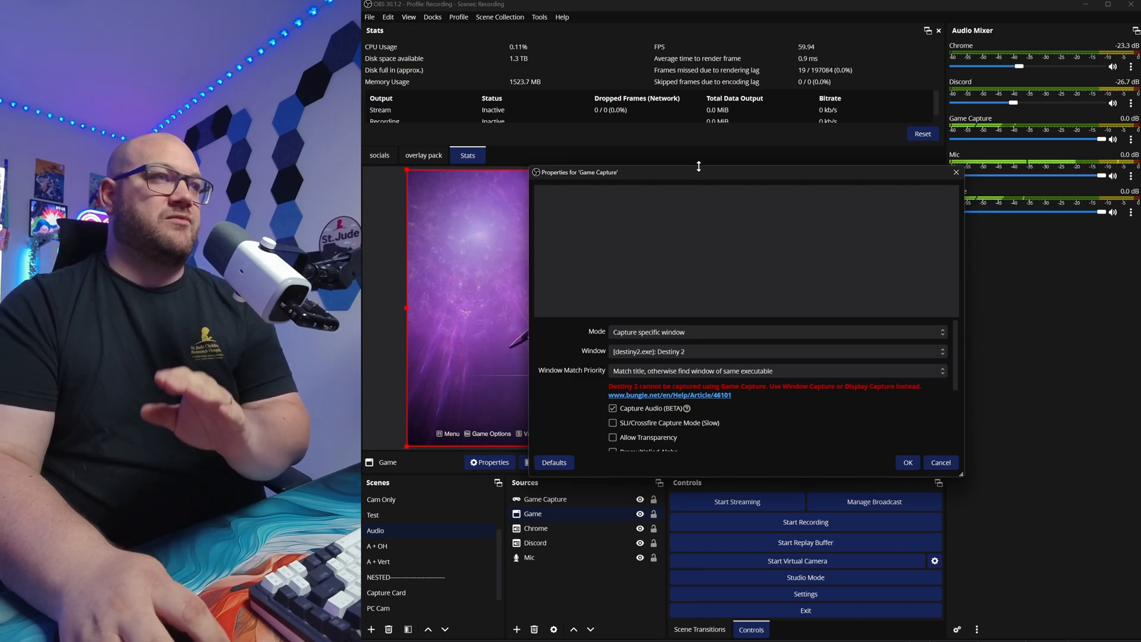
left_click_drag(699, 172, 622, 178)
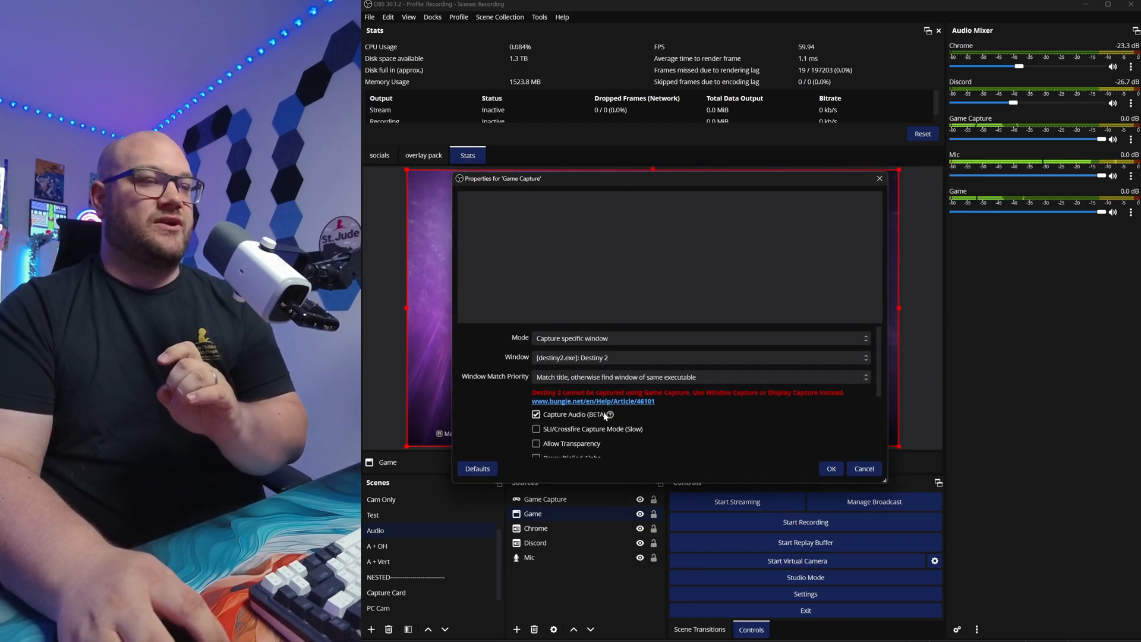
mouse_move(608, 414)
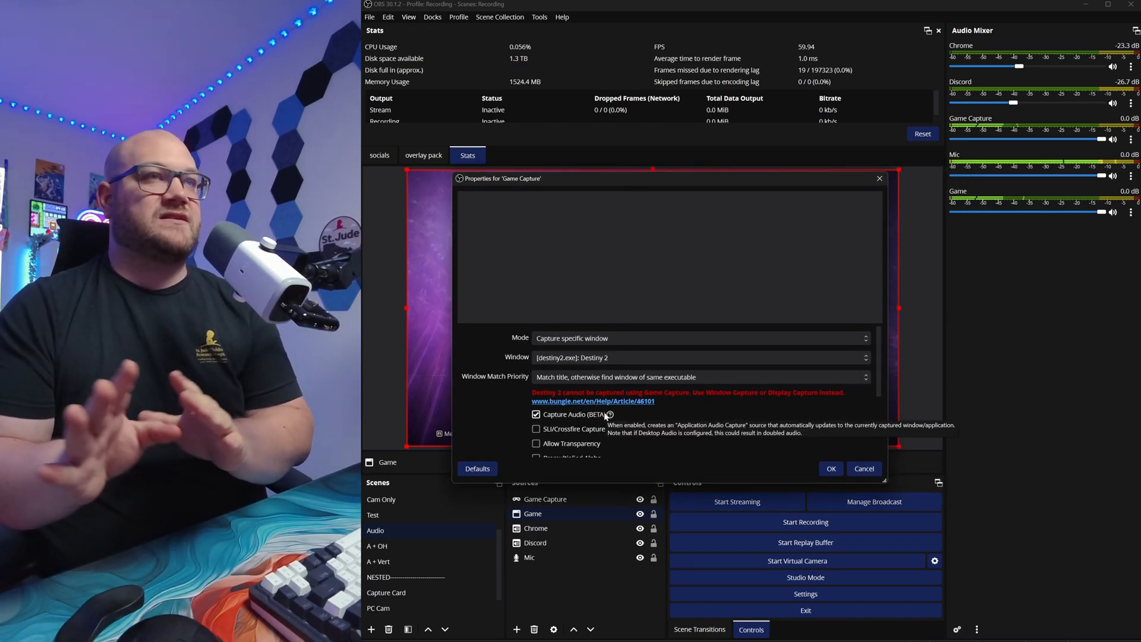
left_click(536, 414)
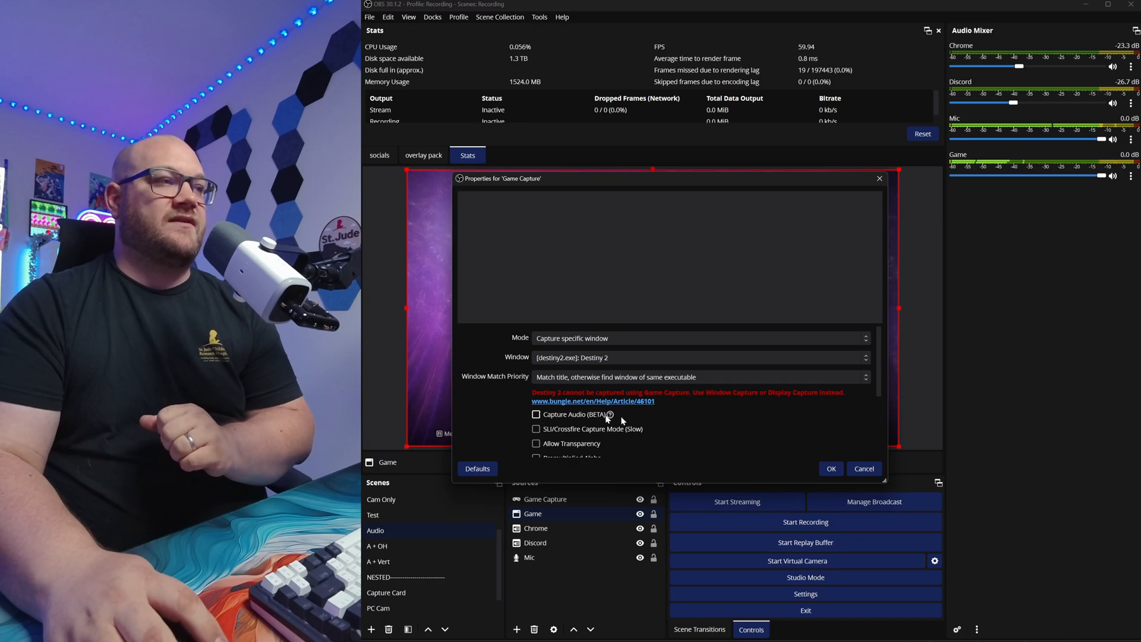
left_click(831, 468)
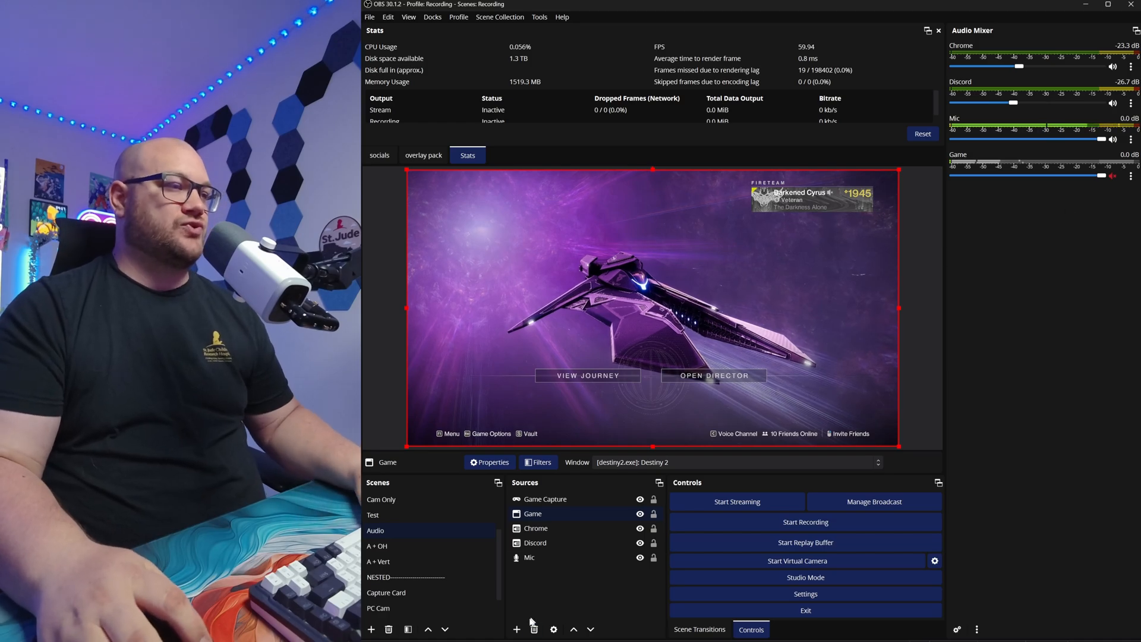
left_click(516, 629)
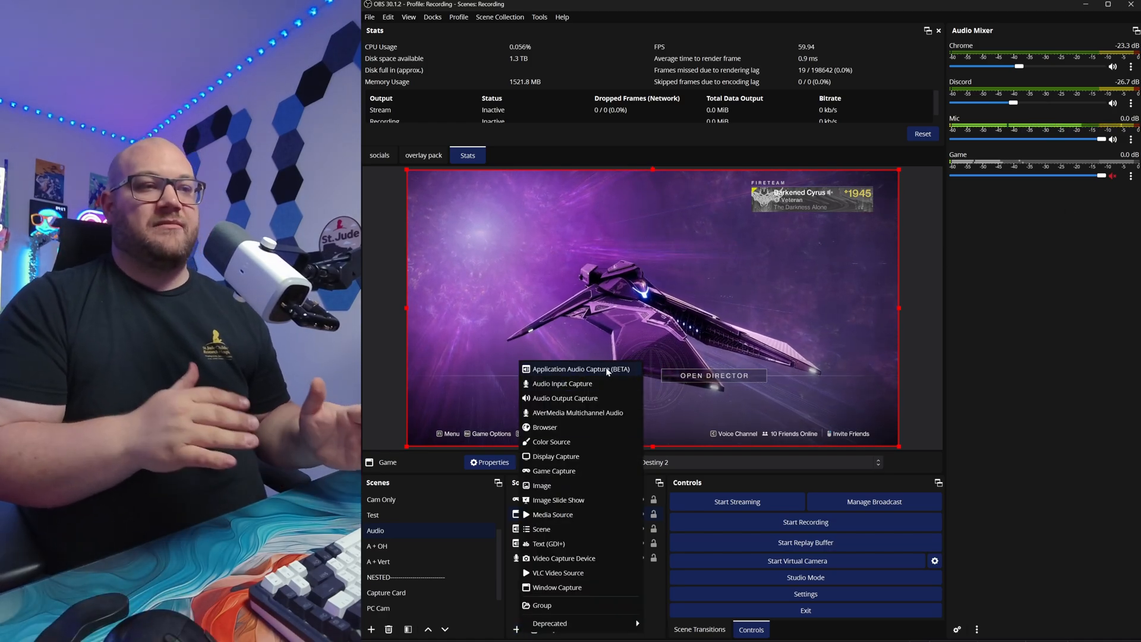
left_click(557, 456)
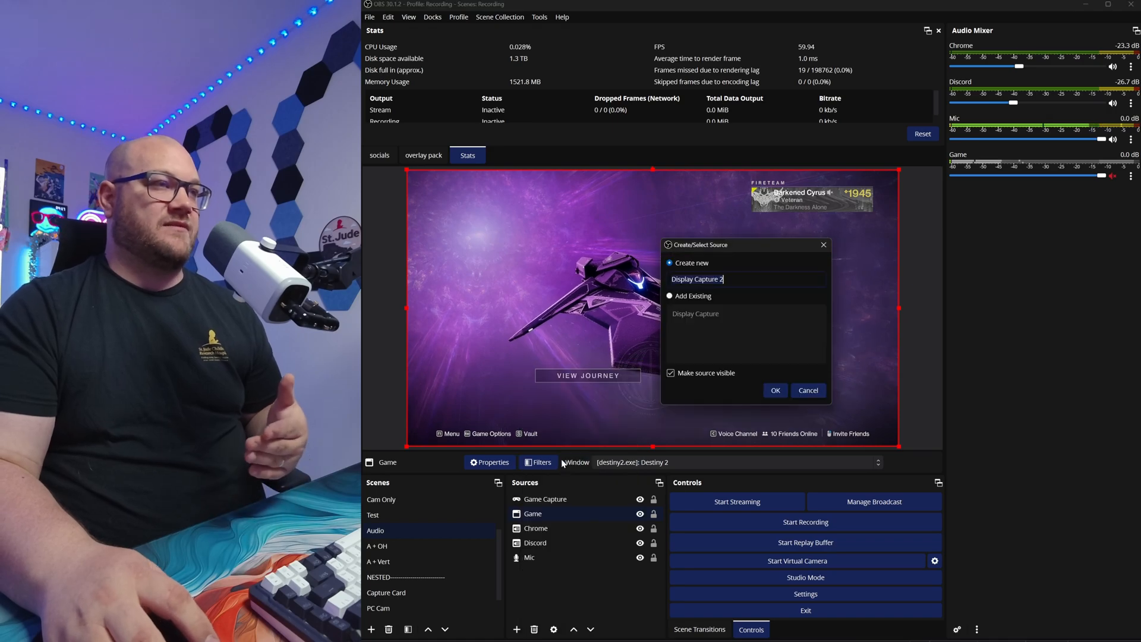
left_click(775, 390)
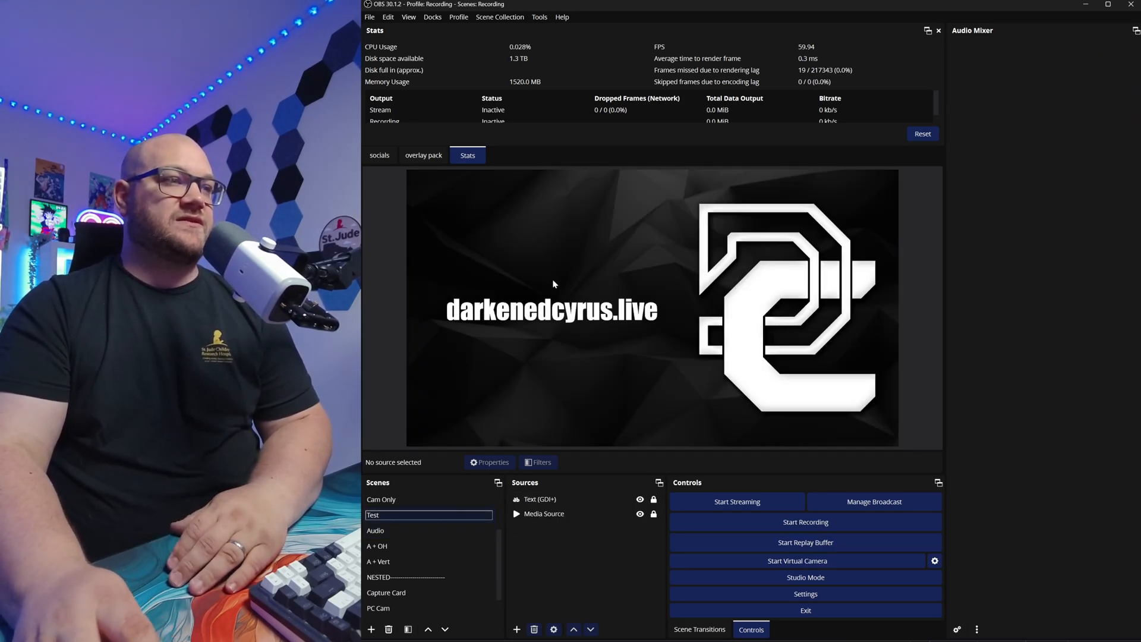
Add the existing Audio scene as a source in the Test scene
left_click(516, 629)
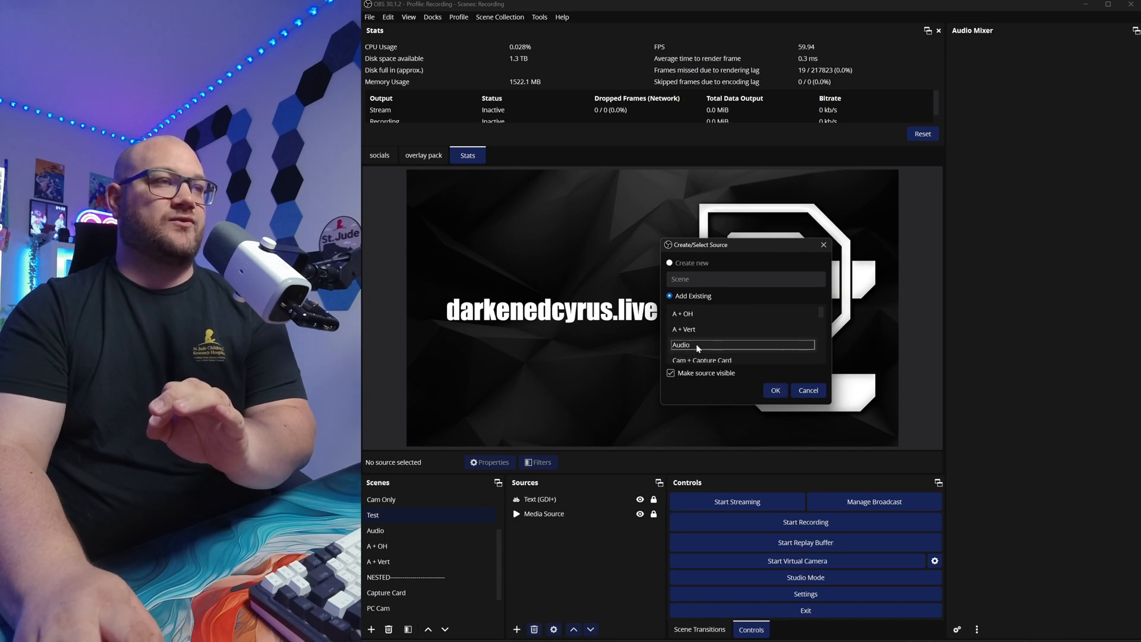
left_click(775, 390)
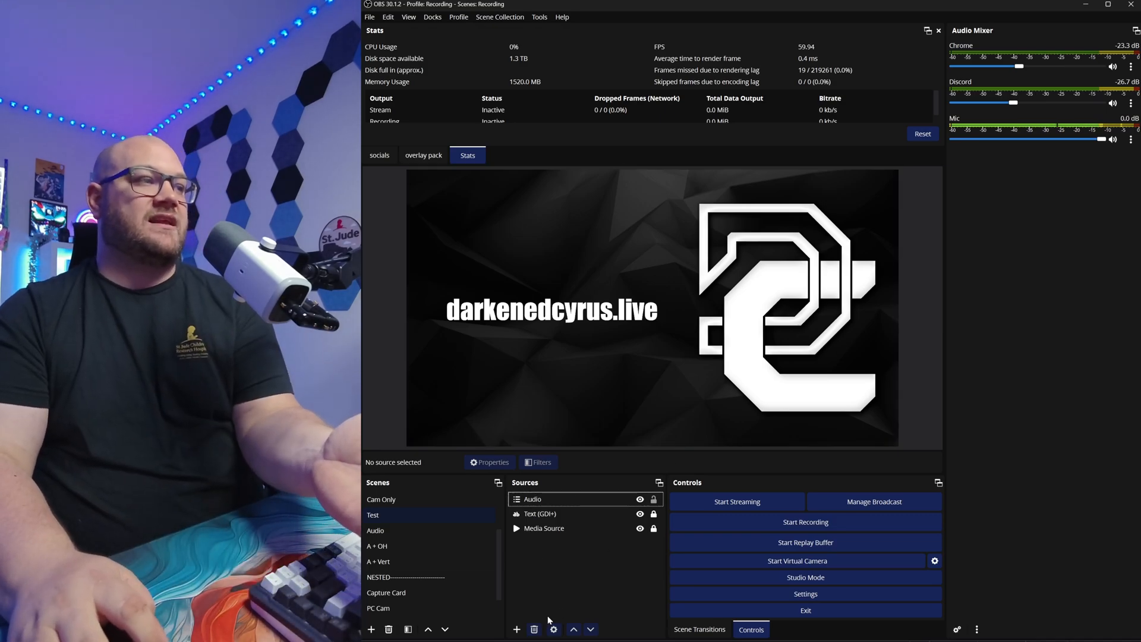
Start adding a Window Capture source for Destiny 2 to the Test scene
left_click(517, 629)
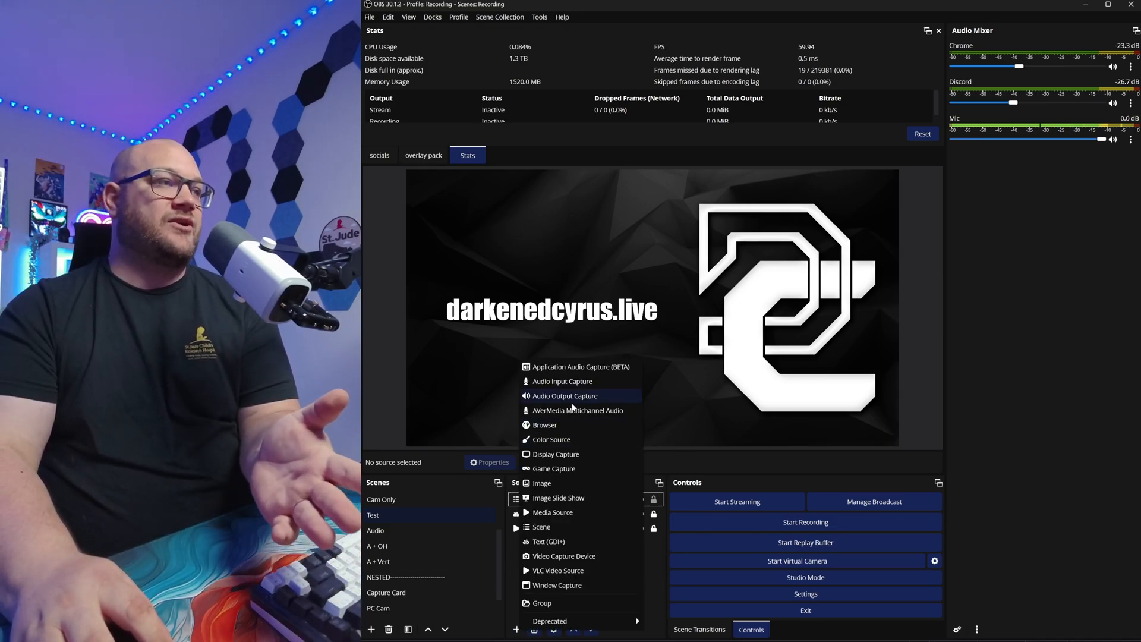
mouse_move(552, 513)
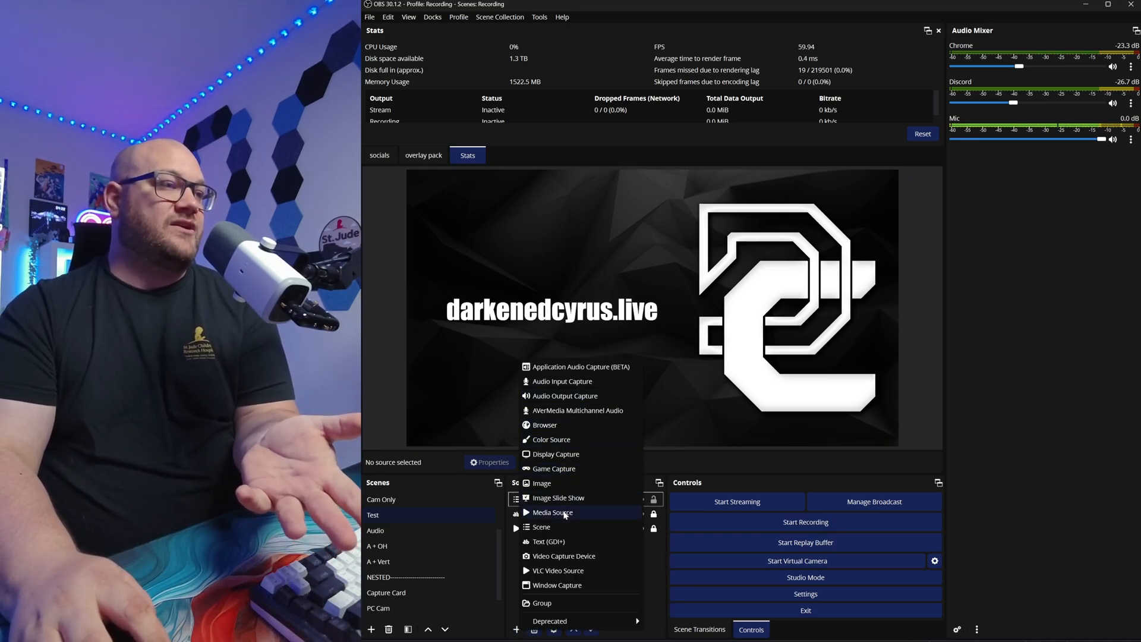
left_click(557, 584)
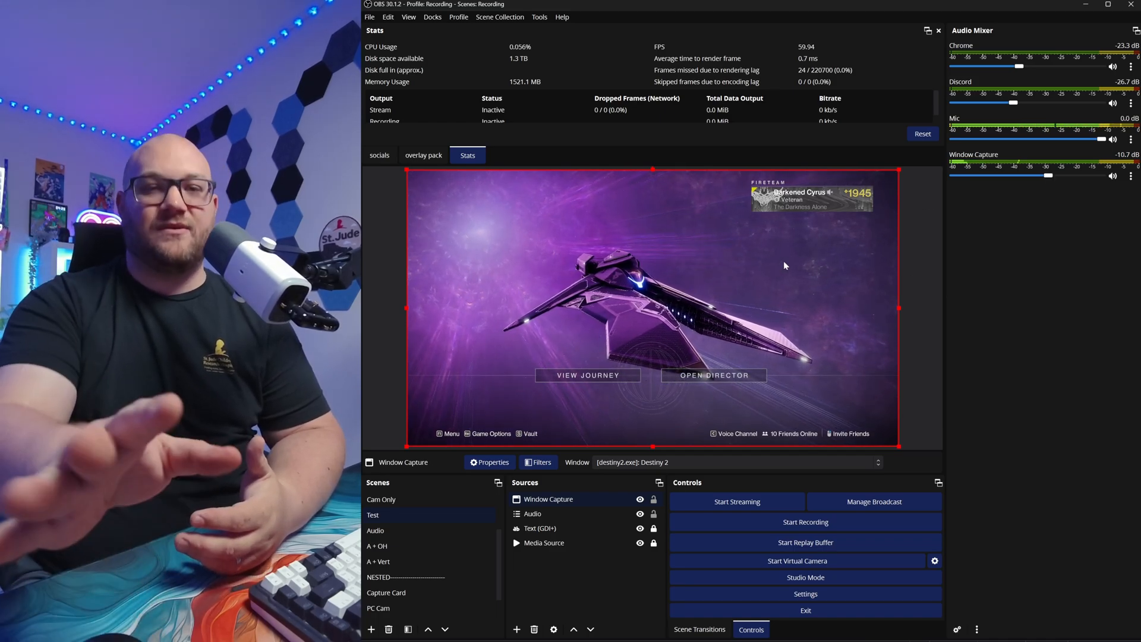
Open the audio settings and confirm the Desktop Audio device stays Disabled
left_click(805, 593)
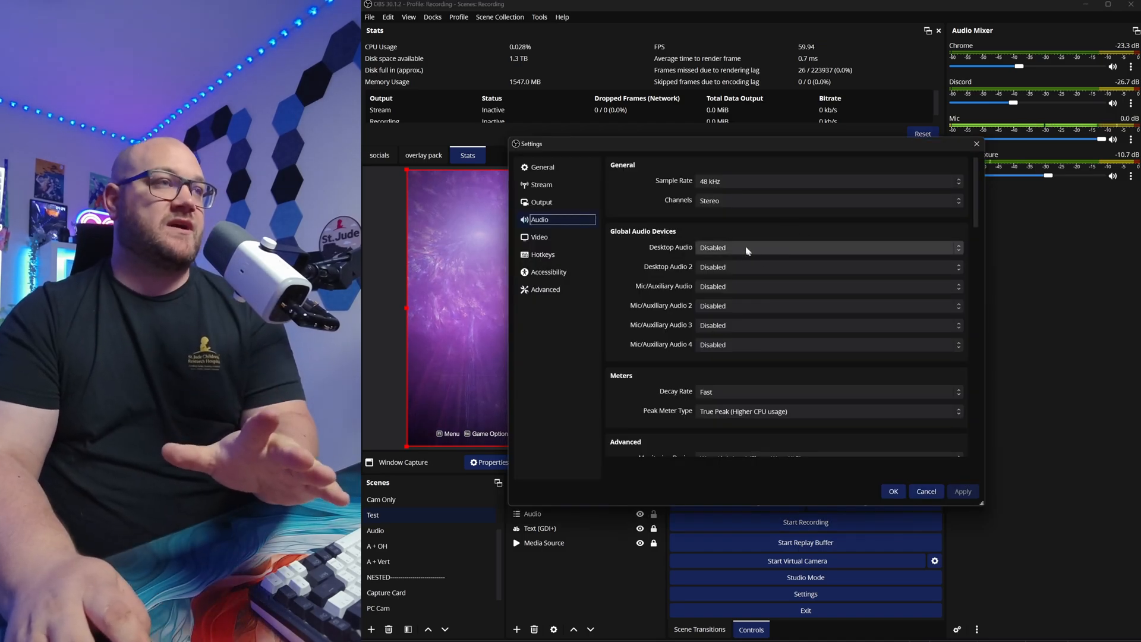
mouse_move(745, 344)
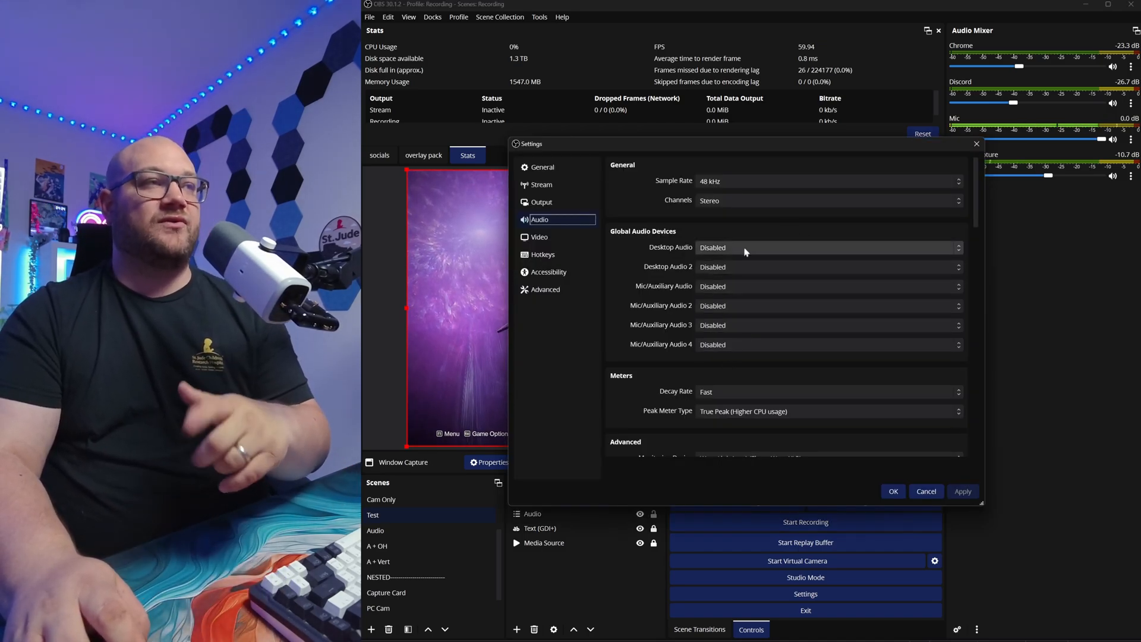
left_click(827, 246)
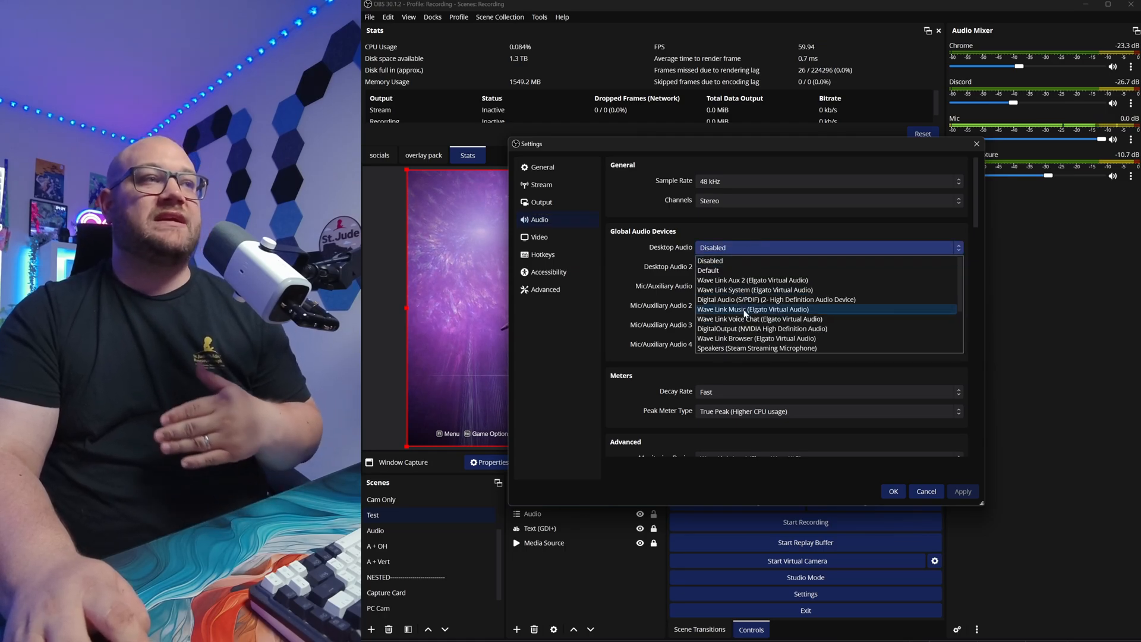
mouse_move(755, 348)
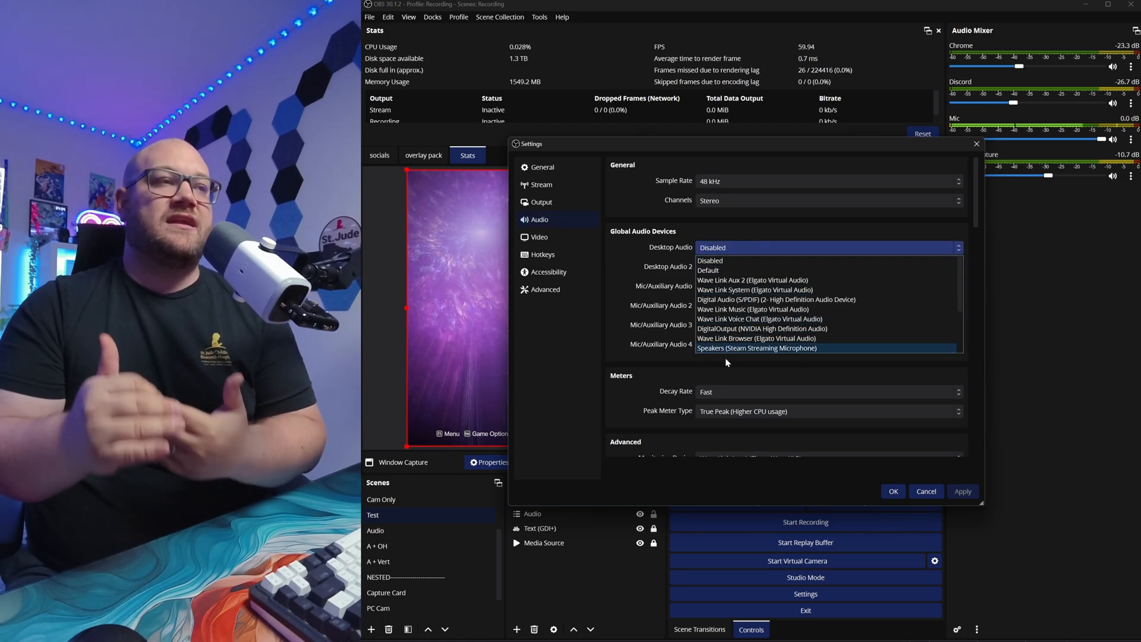
left_click(712, 266)
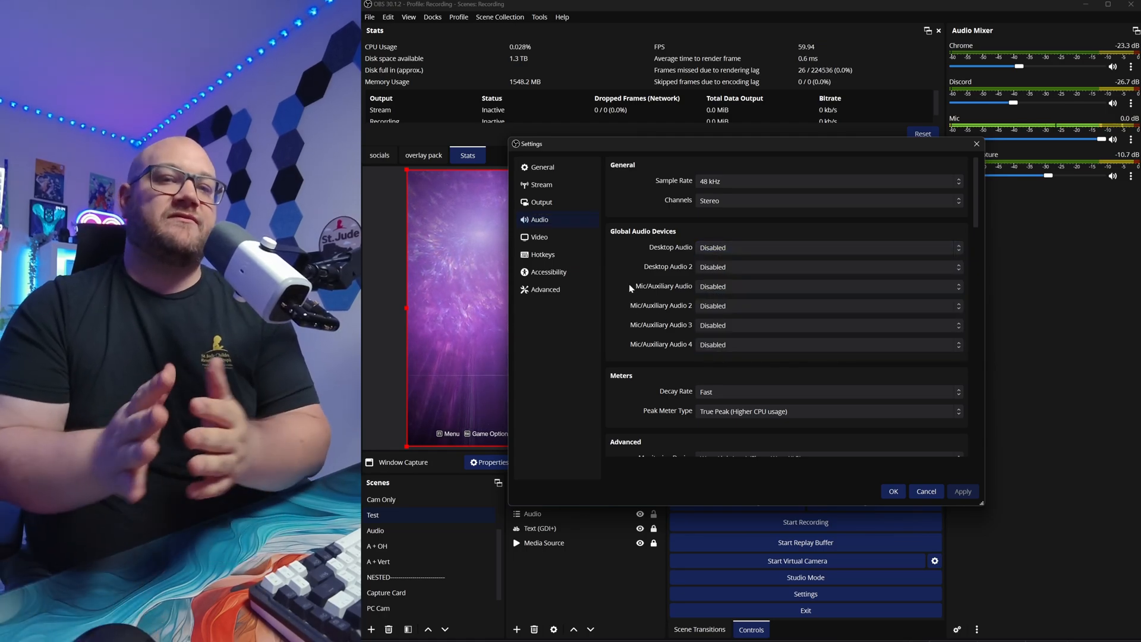